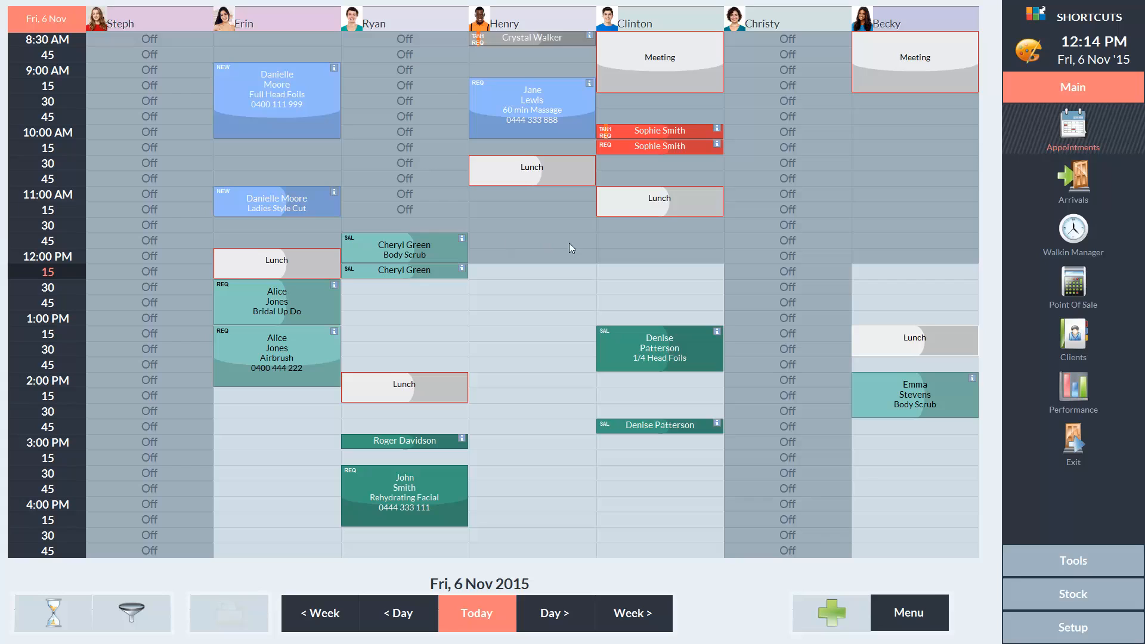
Go to Setup and bring up the Capabilities Setup list showing Massage.
left_click(1072, 627)
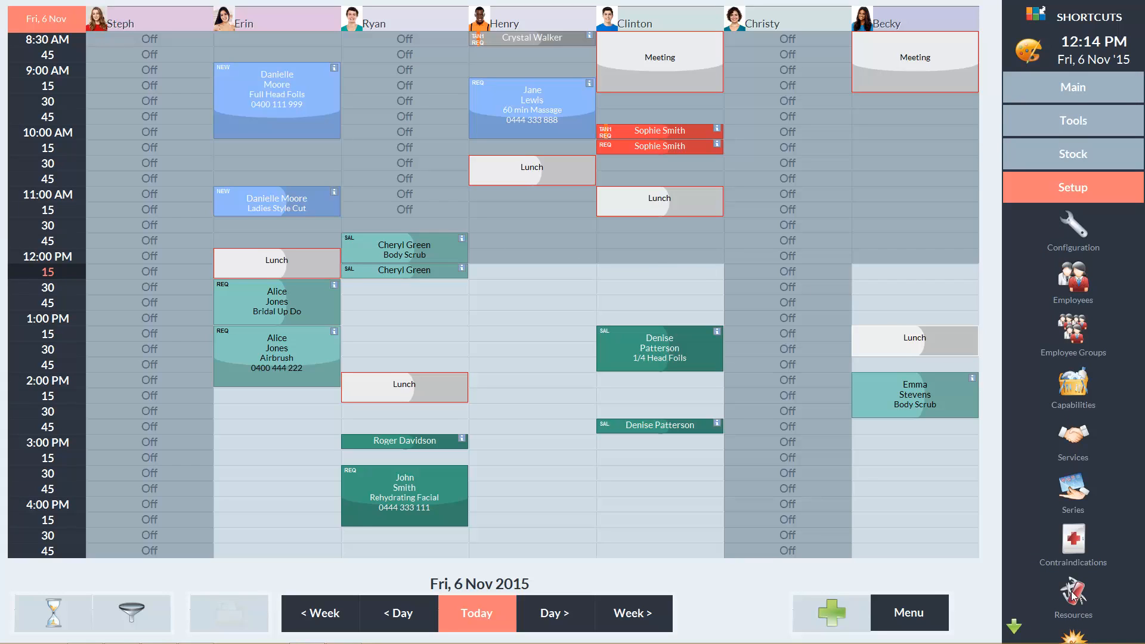
left_click(1072, 385)
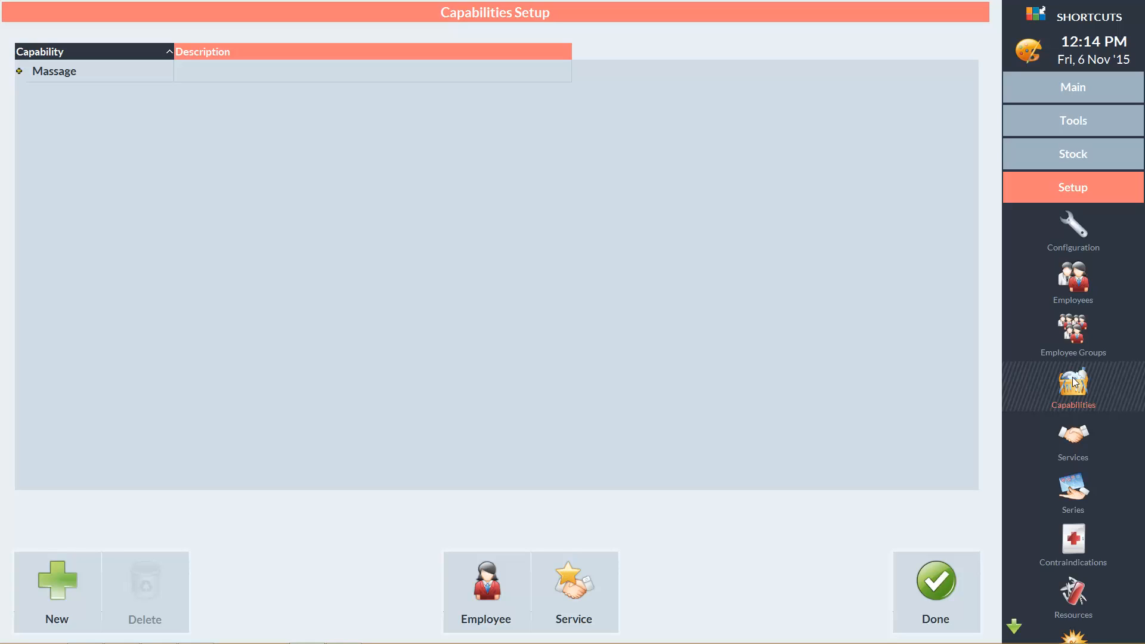
mouse_move(944, 382)
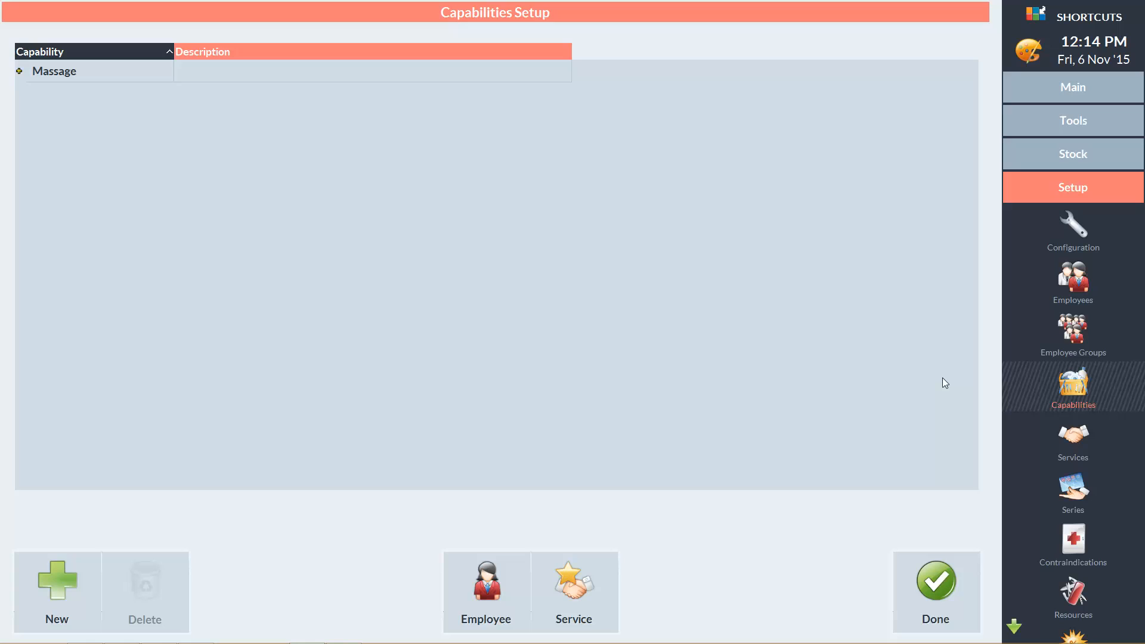
Create a new capability row named Standard Waxing.
left_click(56, 584)
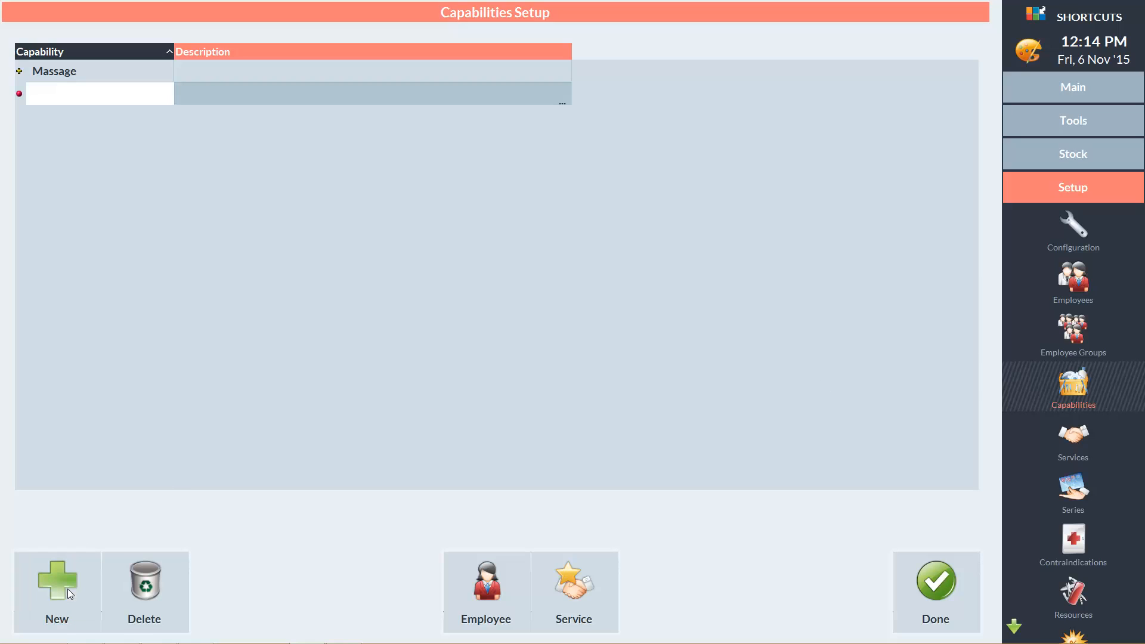
type("Standard Waxing")
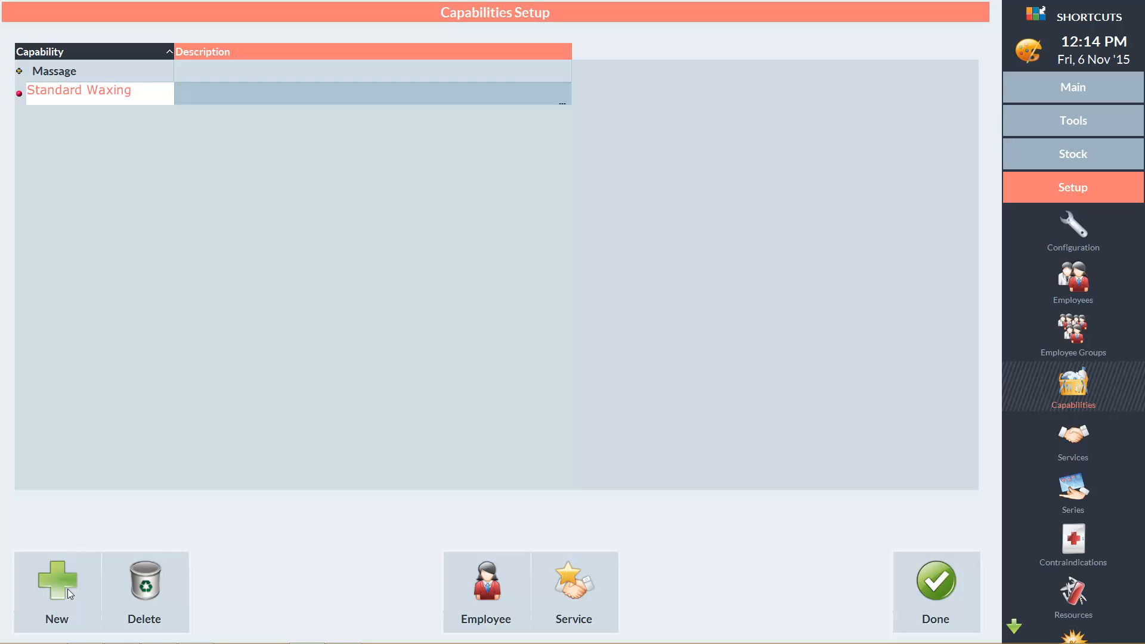
mouse_move(109, 594)
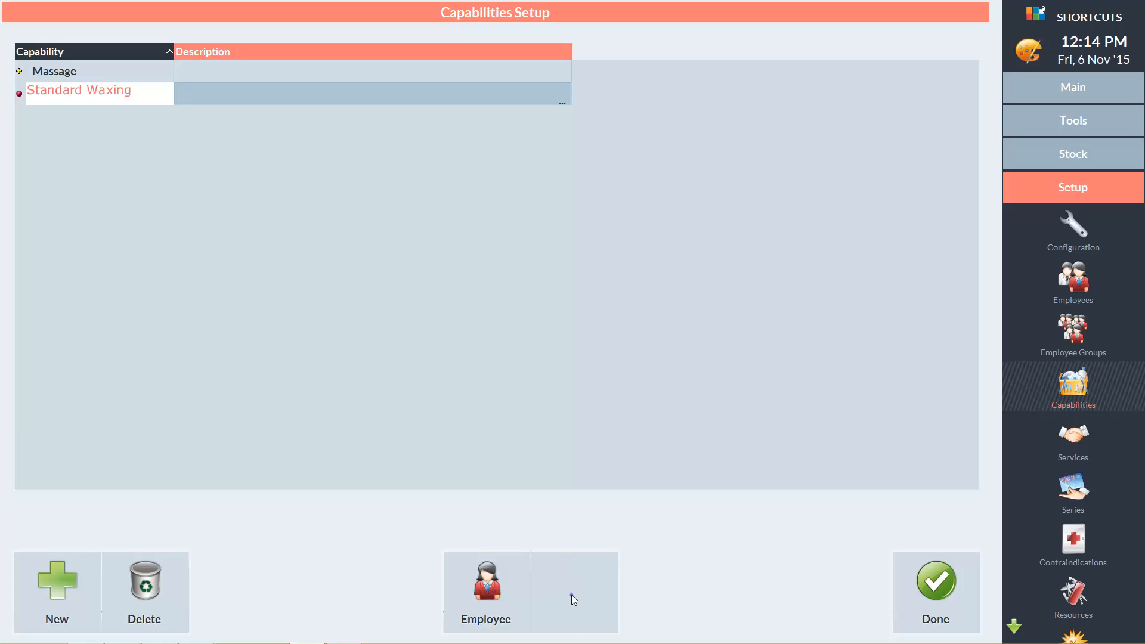
Assign all eight waxing services except Brazilian Wax to Standard Waxing.
left_click(573, 592)
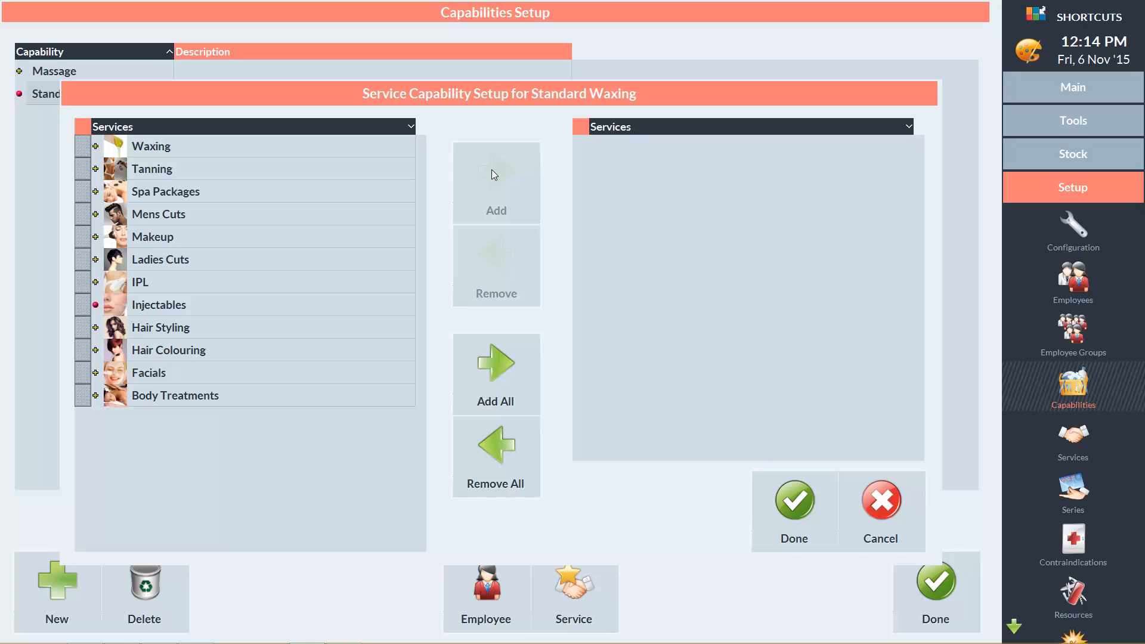
mouse_move(209, 169)
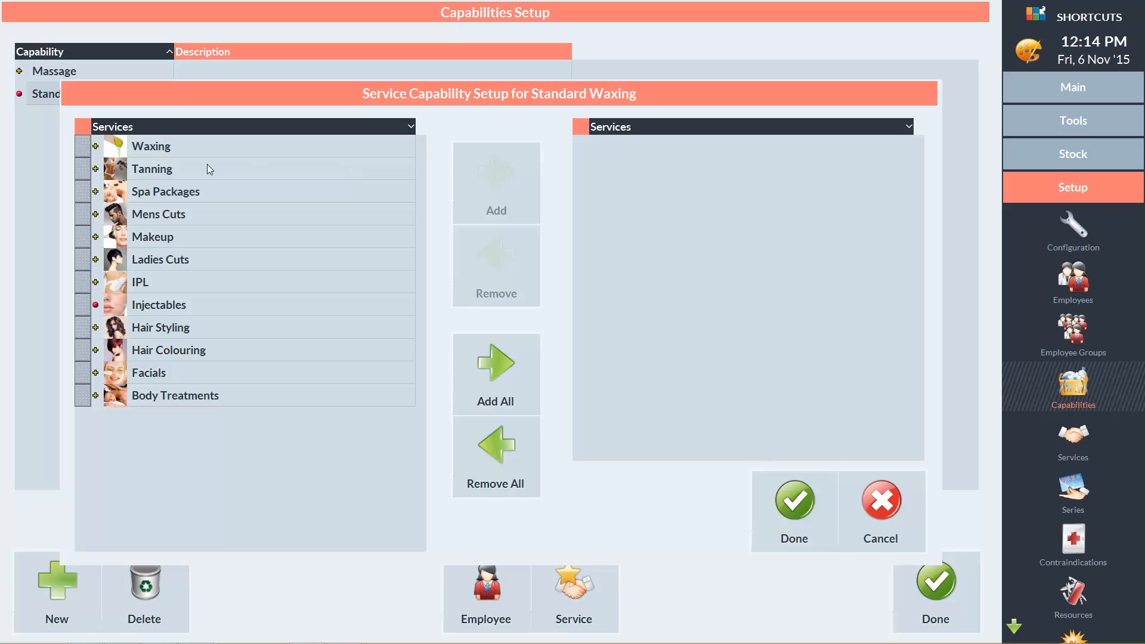
left_click(96, 145)
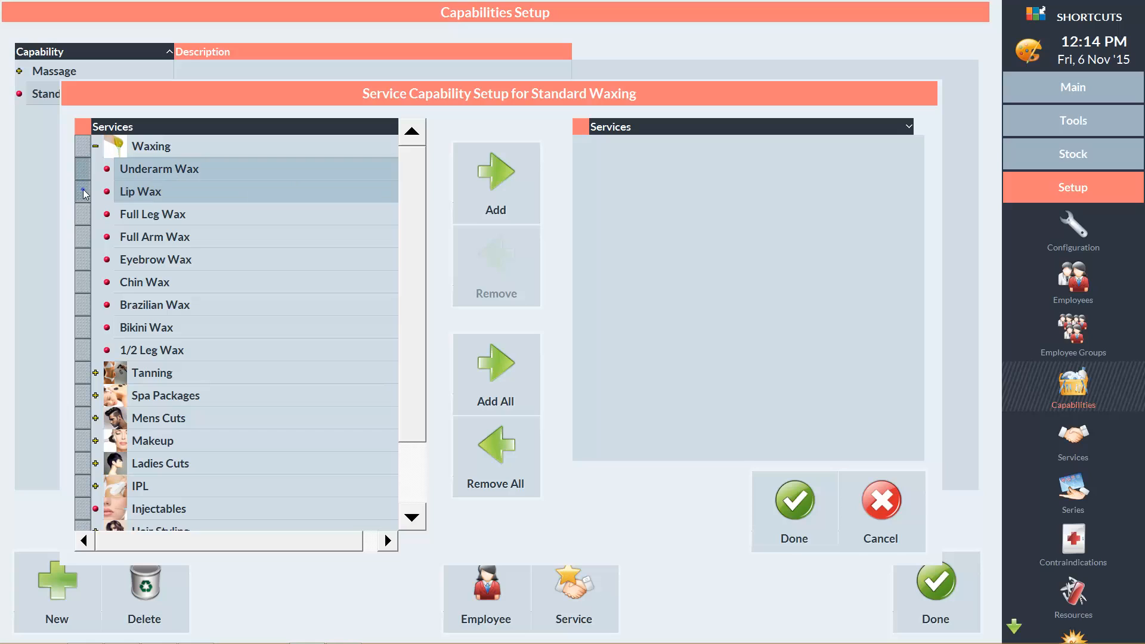
left_click(154, 226)
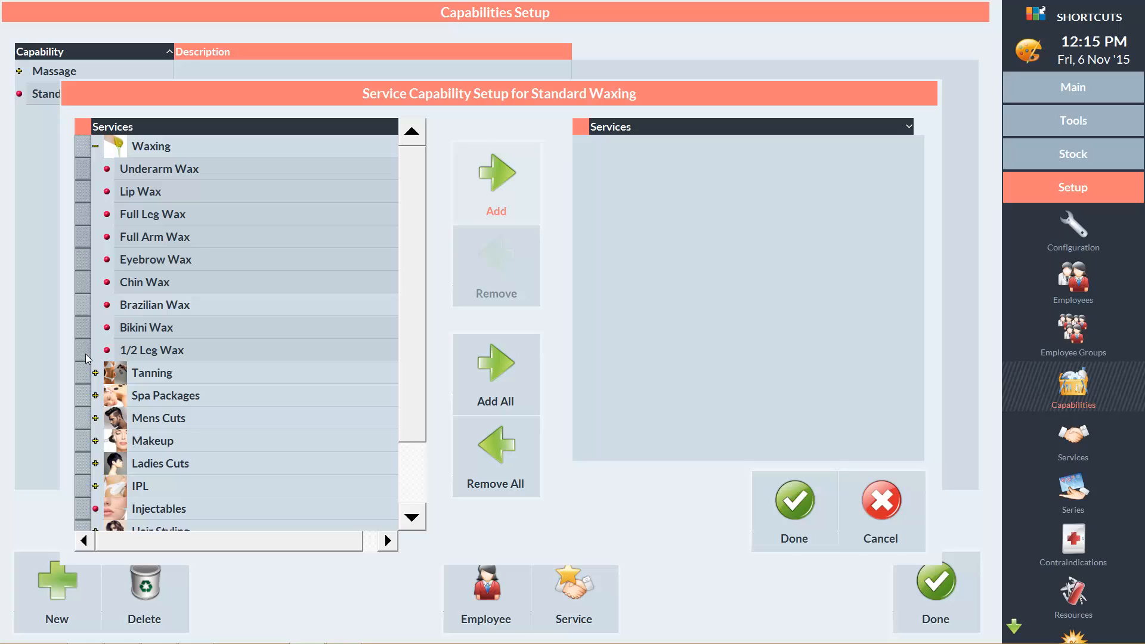
mouse_move(500, 188)
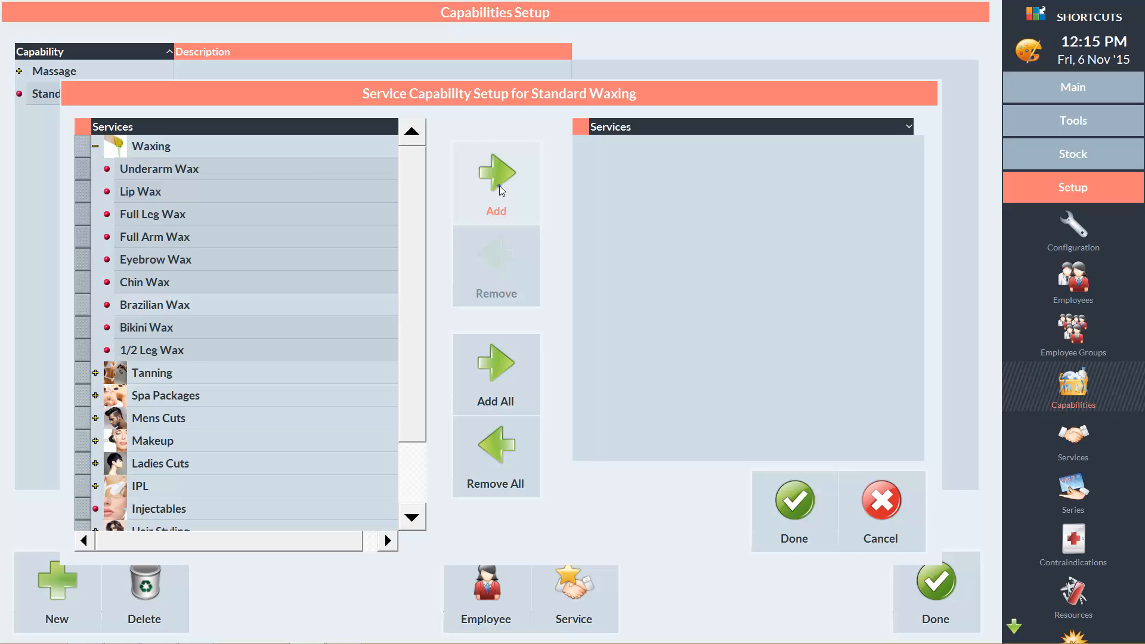
left_click(495, 373)
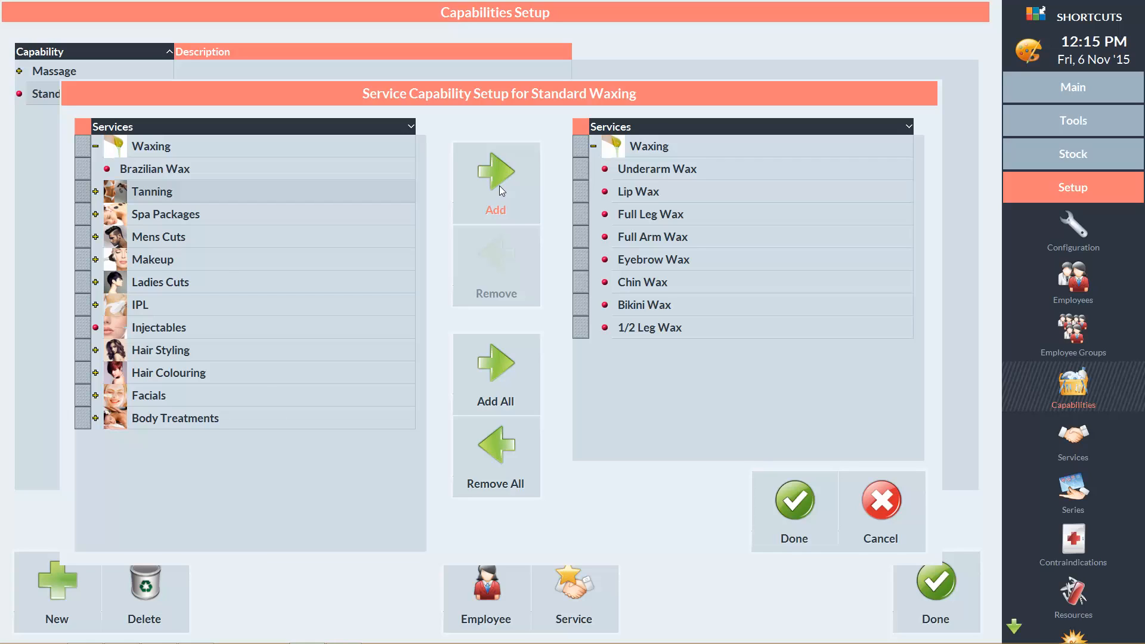
mouse_move(353, 187)
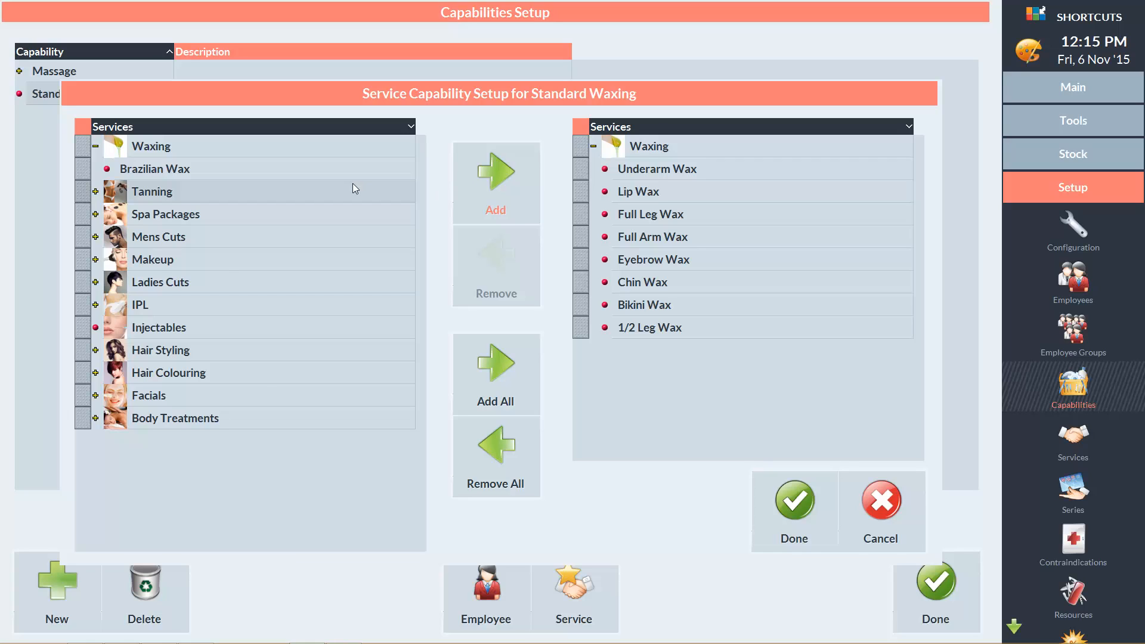
mouse_move(236, 174)
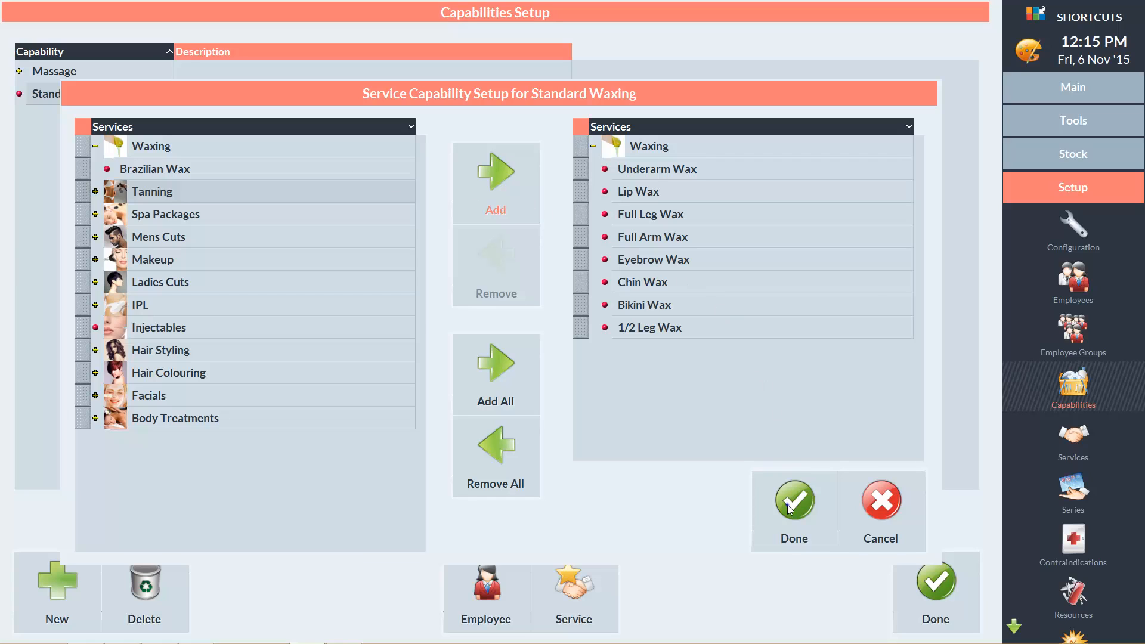
Save Standard Waxing's service links and acknowledge the no-employees warning.
left_click(793, 503)
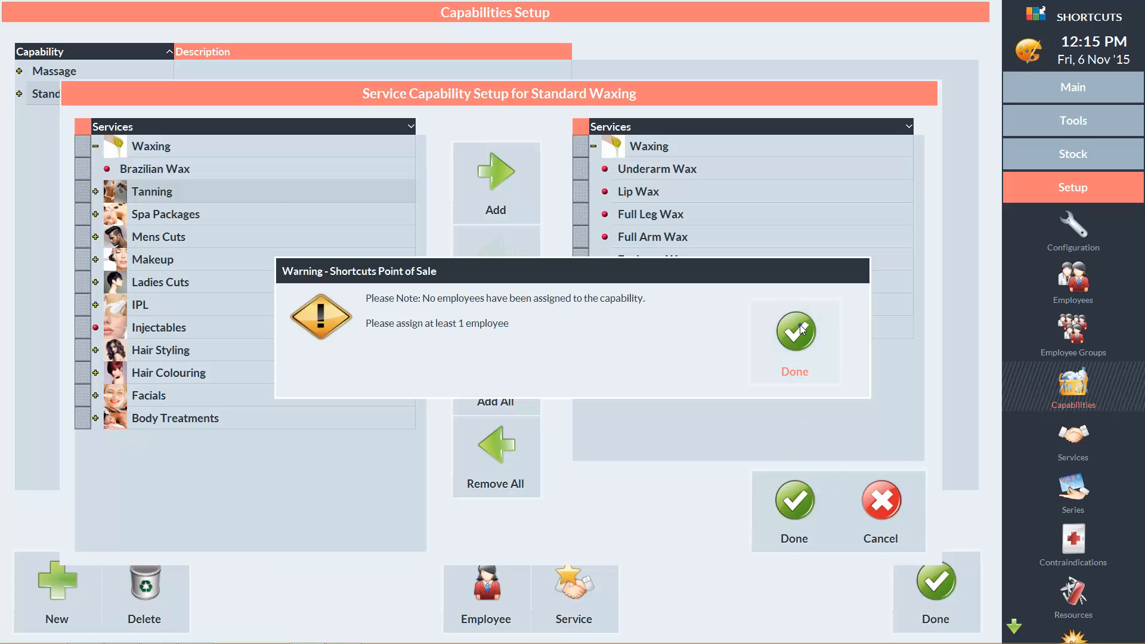
left_click(794, 330)
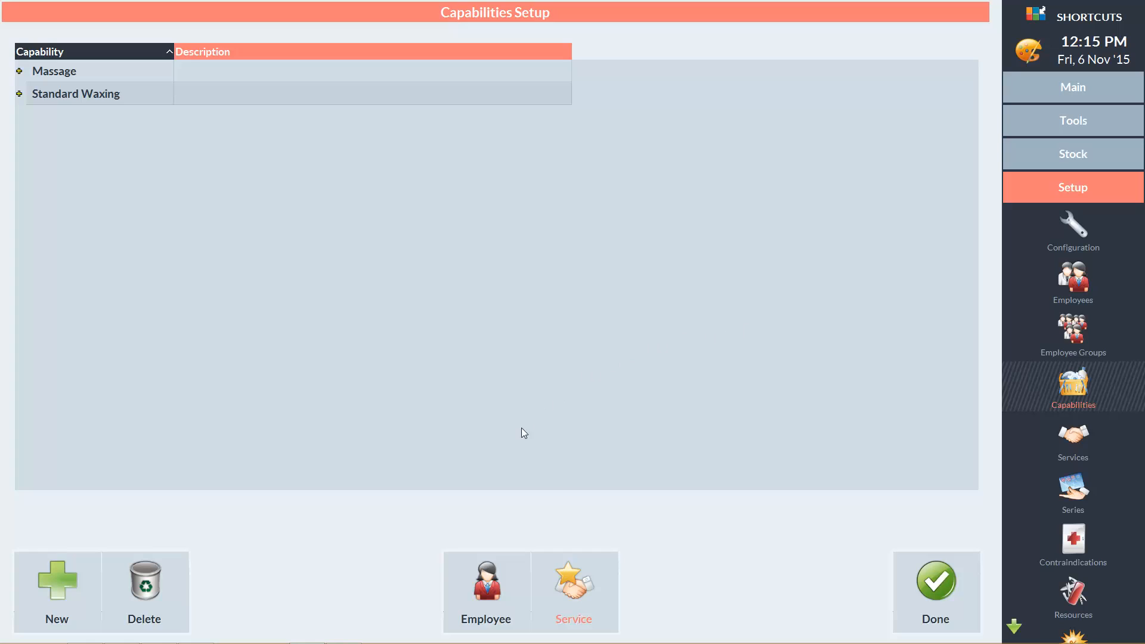
Assign all seven employees except Becky to Standard Waxing and save.
left_click(485, 592)
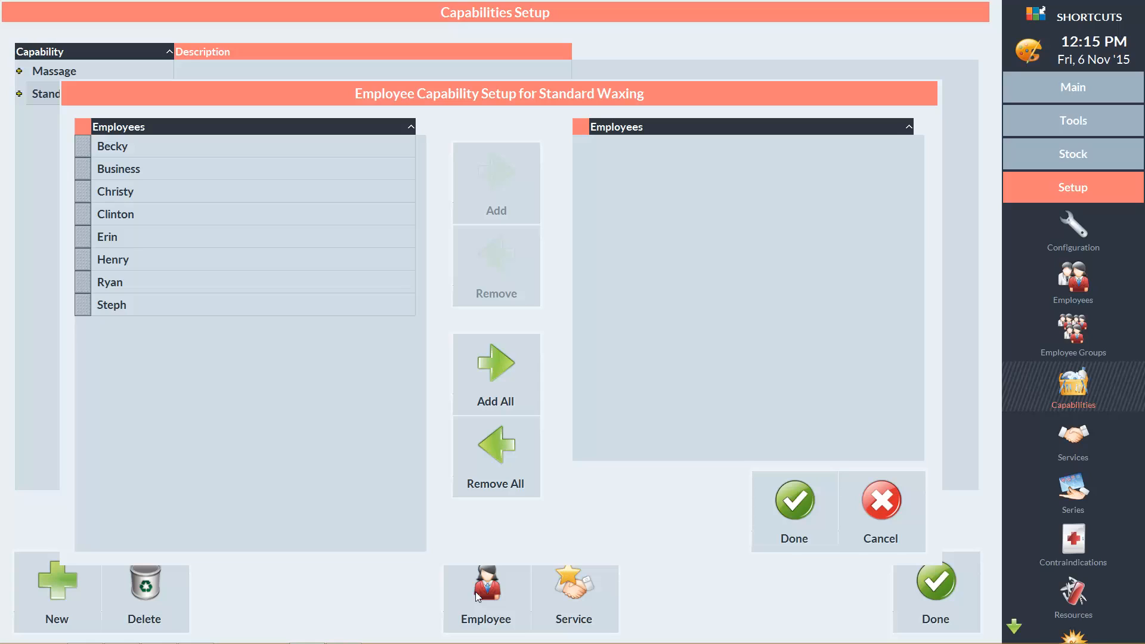
mouse_move(480, 575)
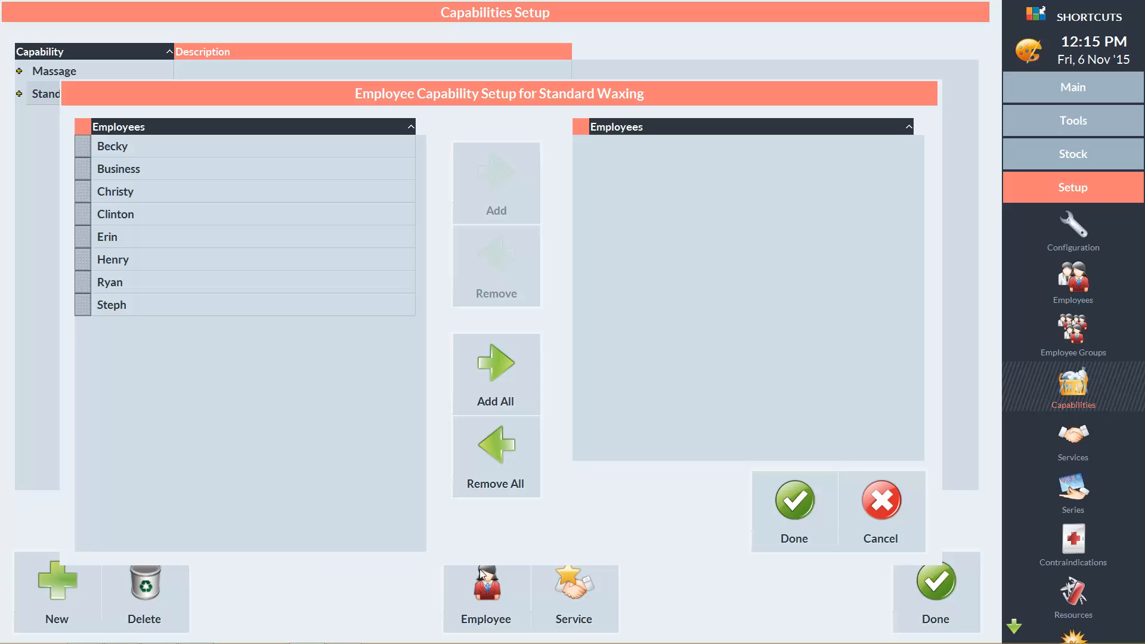
left_click(495, 373)
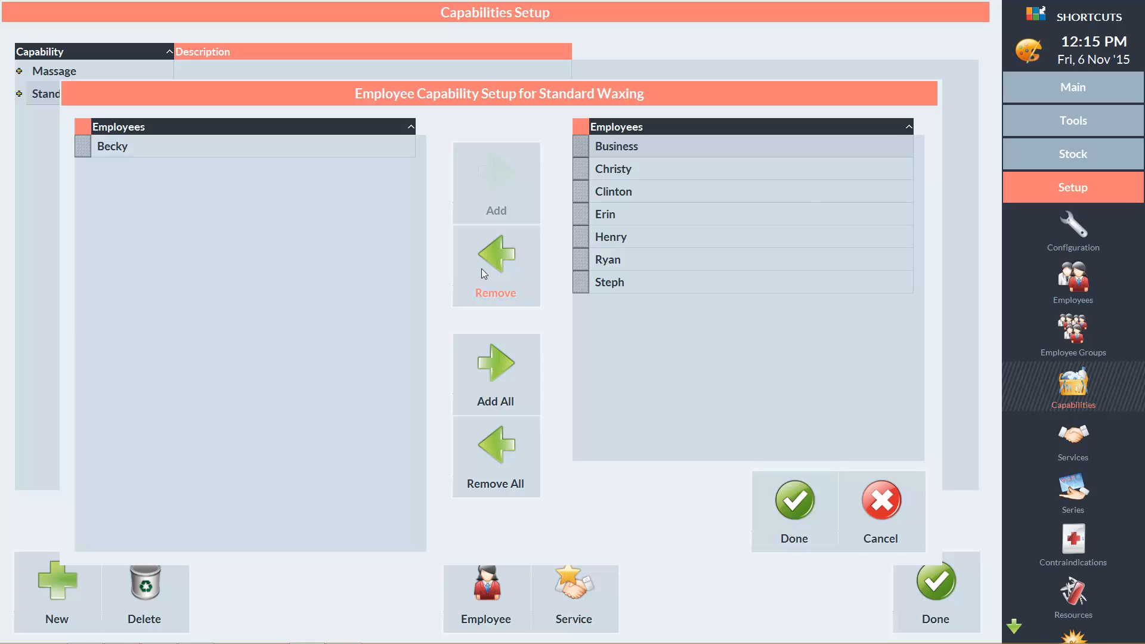
mouse_move(743, 364)
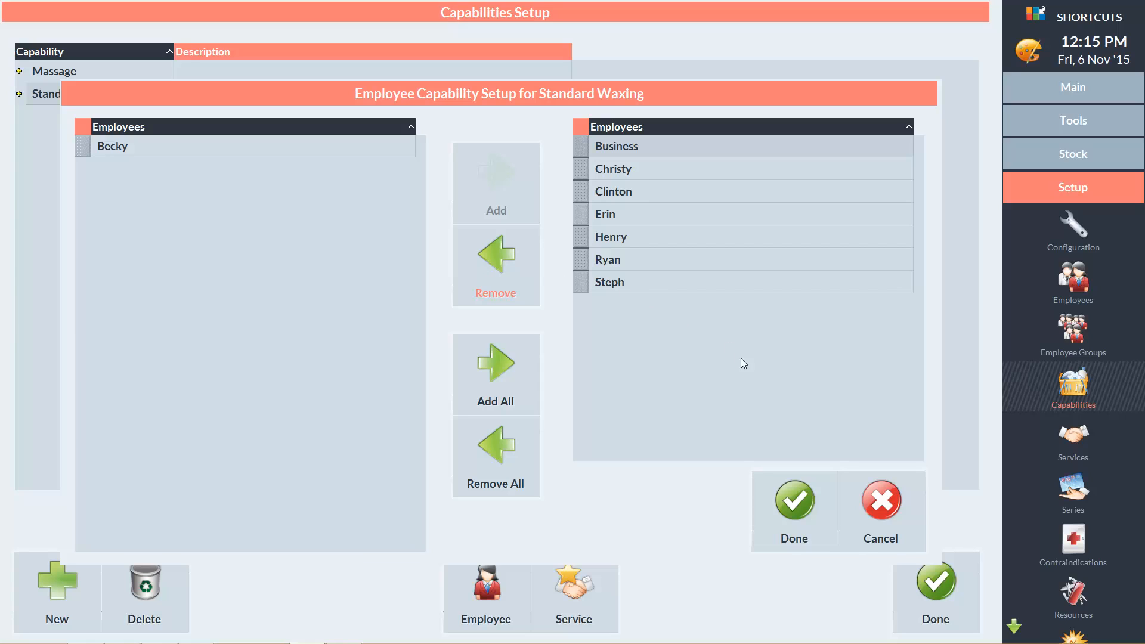
left_click(794, 503)
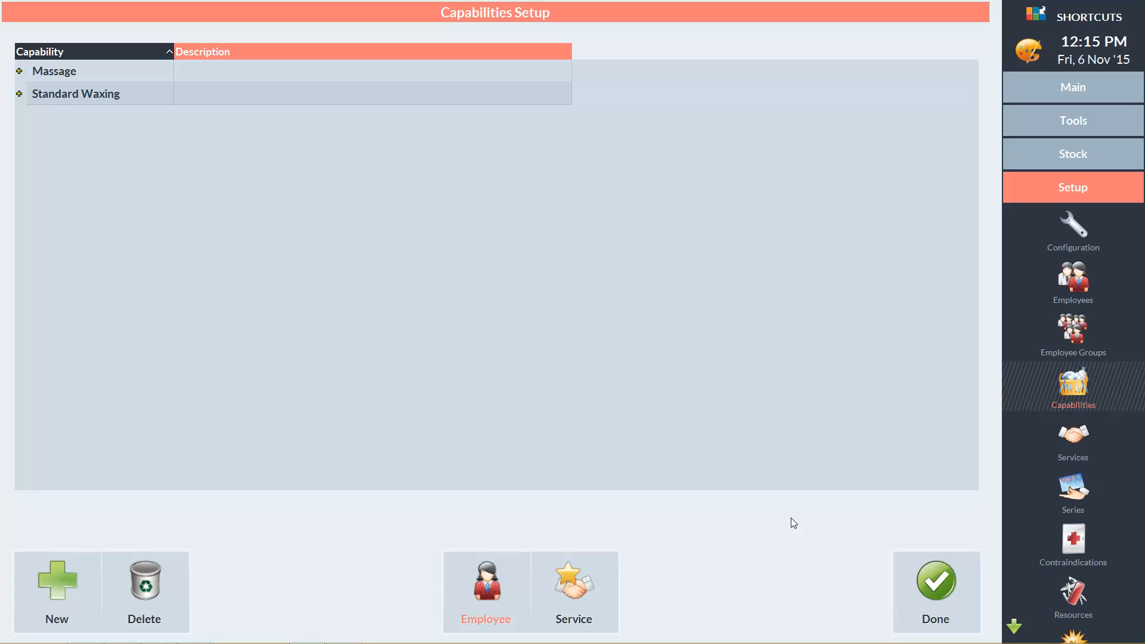
mouse_move(227, 538)
type("Br")
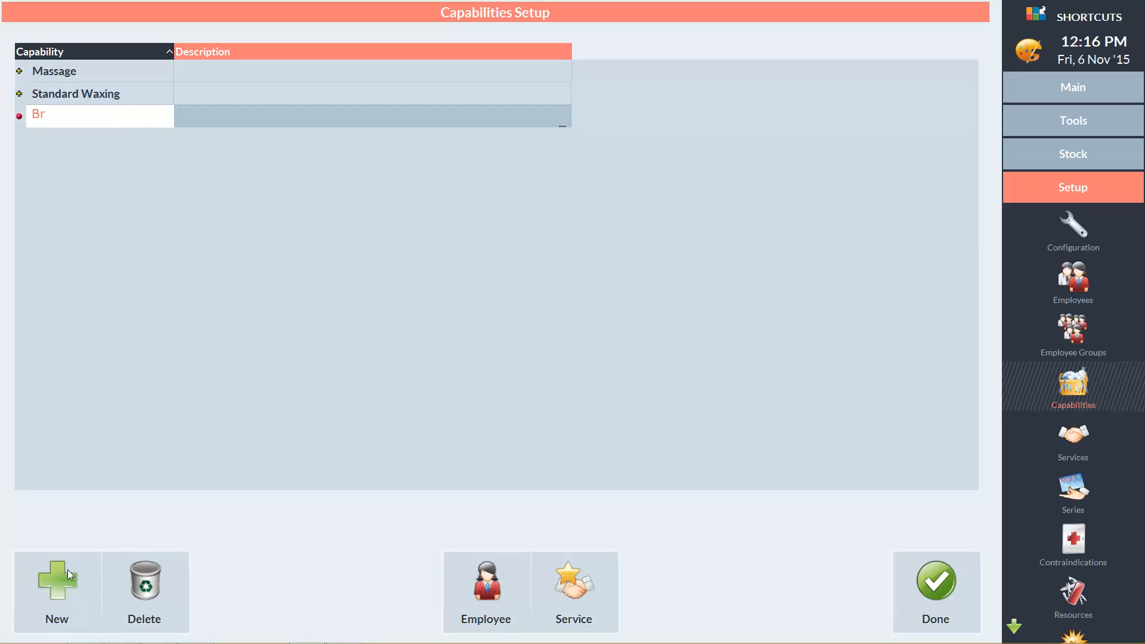
Name the third capability Brazilian Waxing.
type("azilian Waxi")
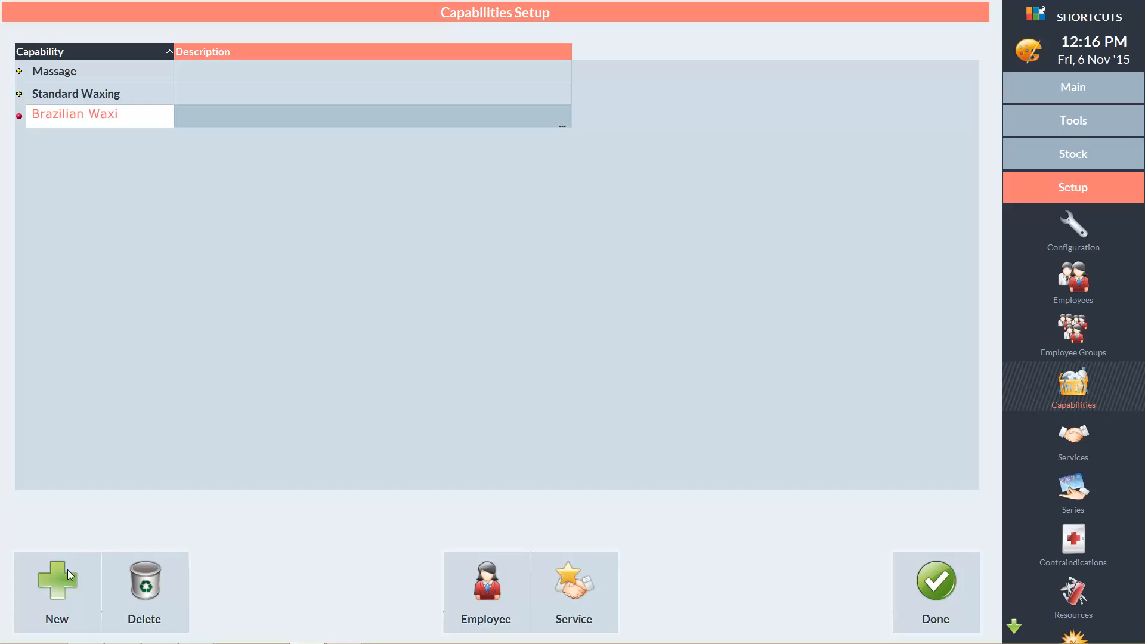
type("ng")
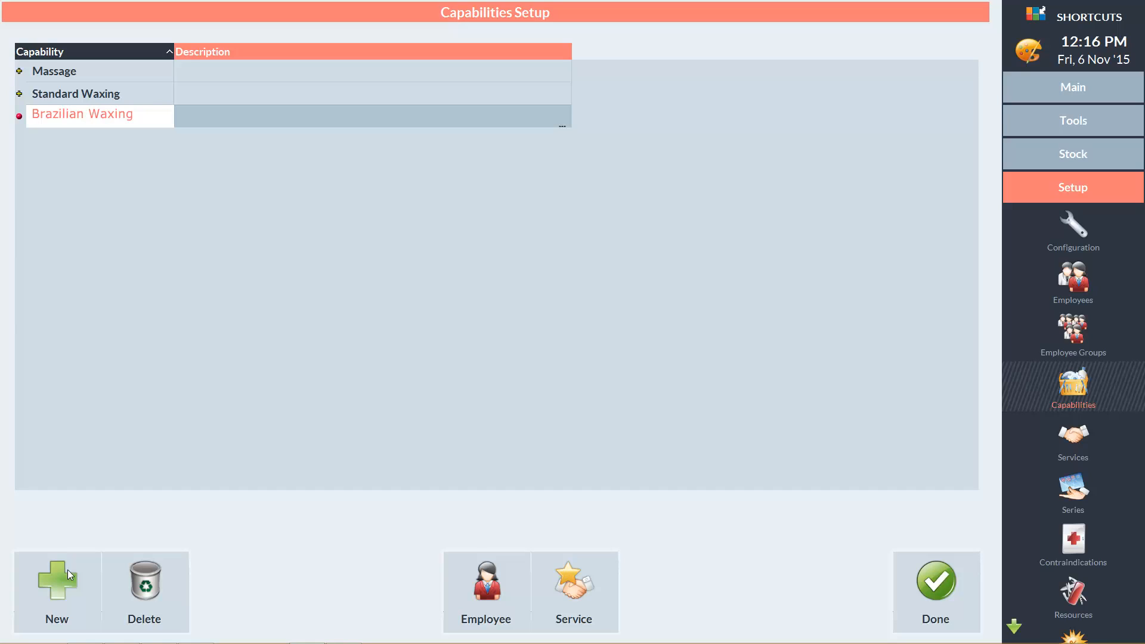
mouse_move(511, 579)
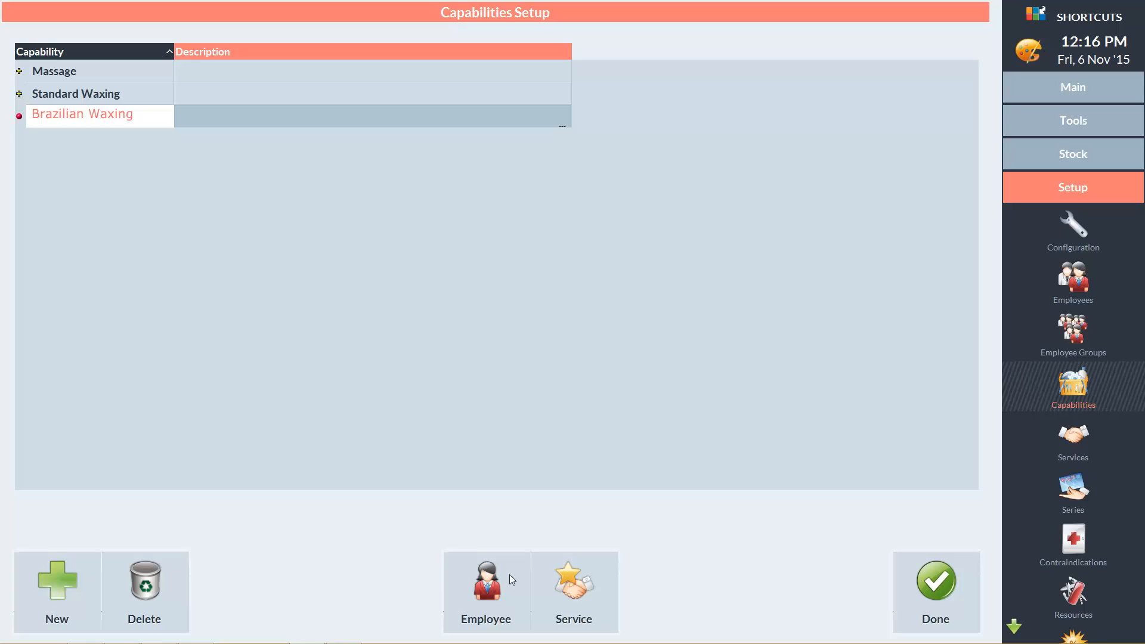
Link Brazilian Wax to Brazilian Waxing, save it and acknowledge the no-employees warning.
left_click(573, 590)
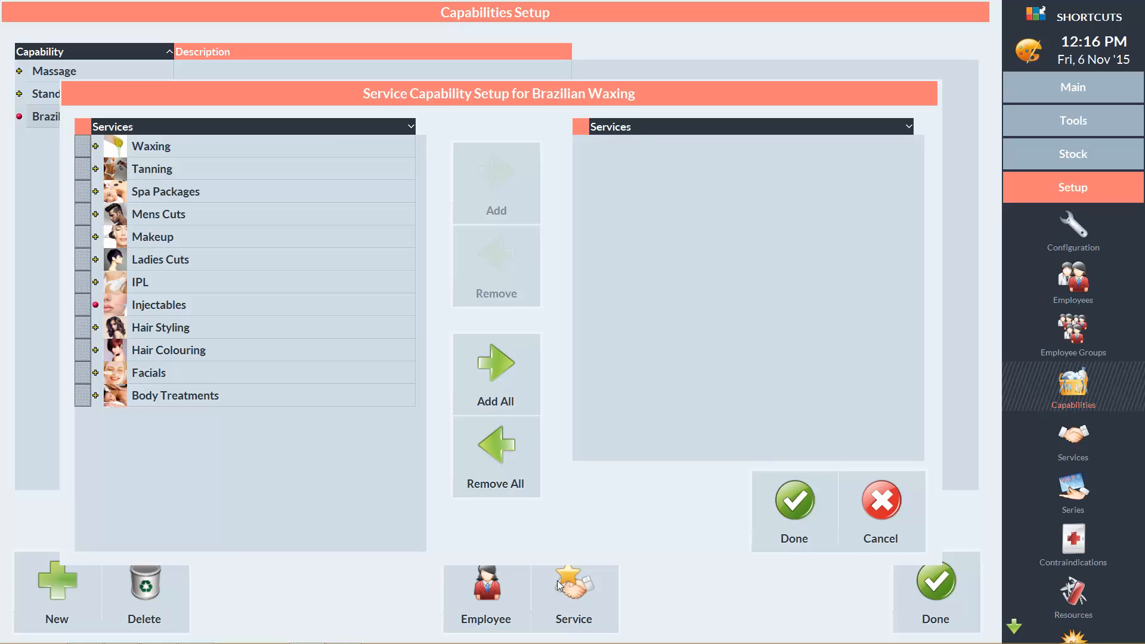
mouse_move(537, 584)
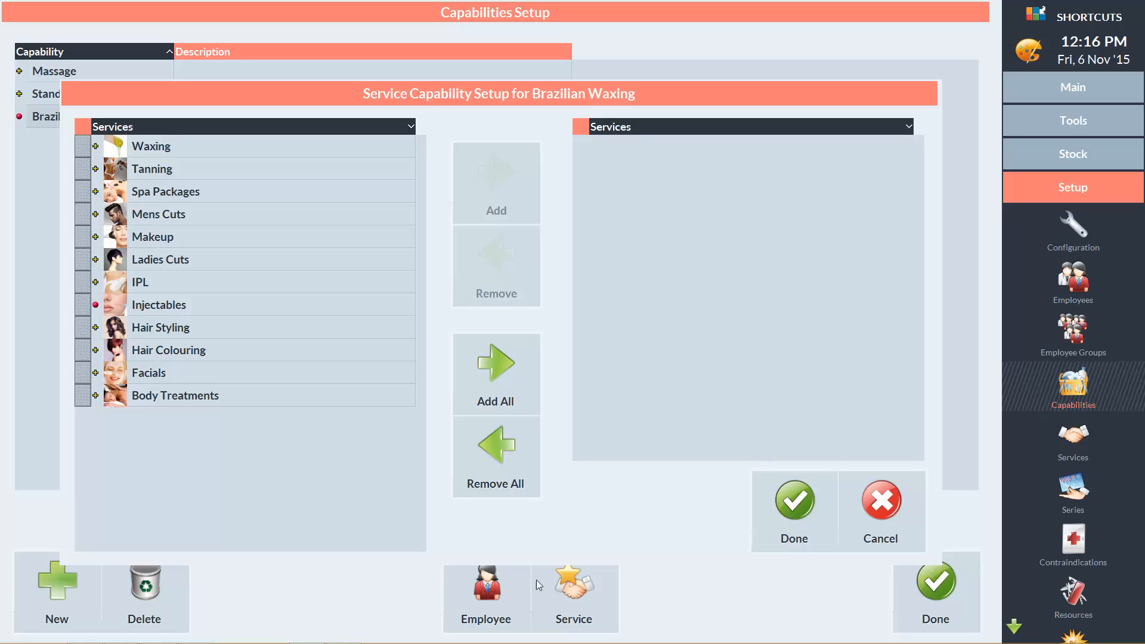
left_click(96, 146)
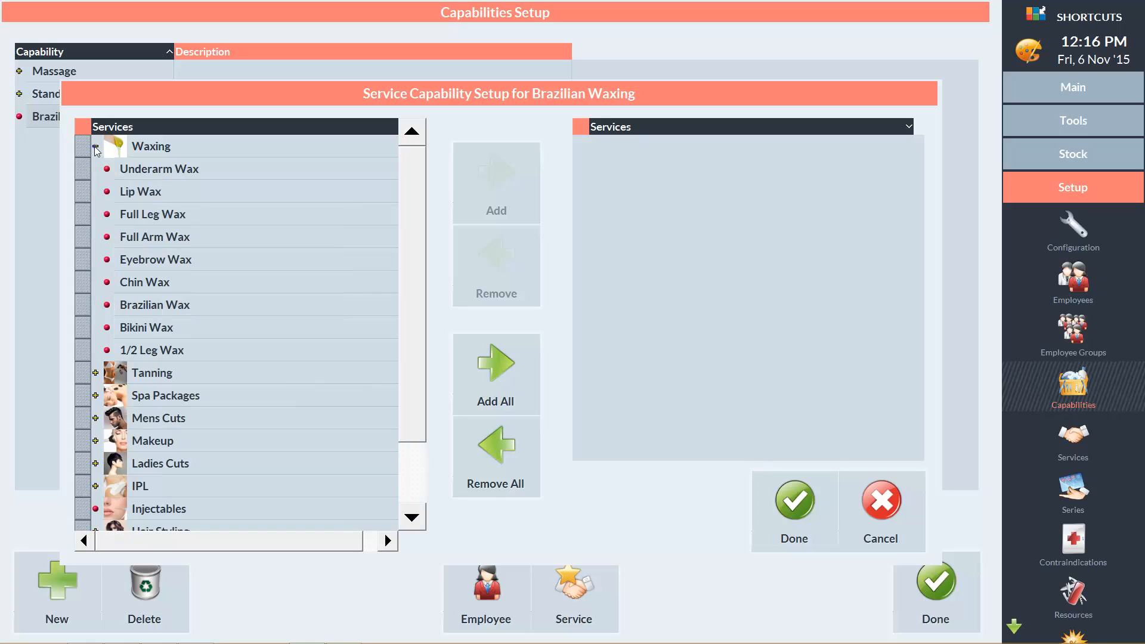
left_click(95, 145)
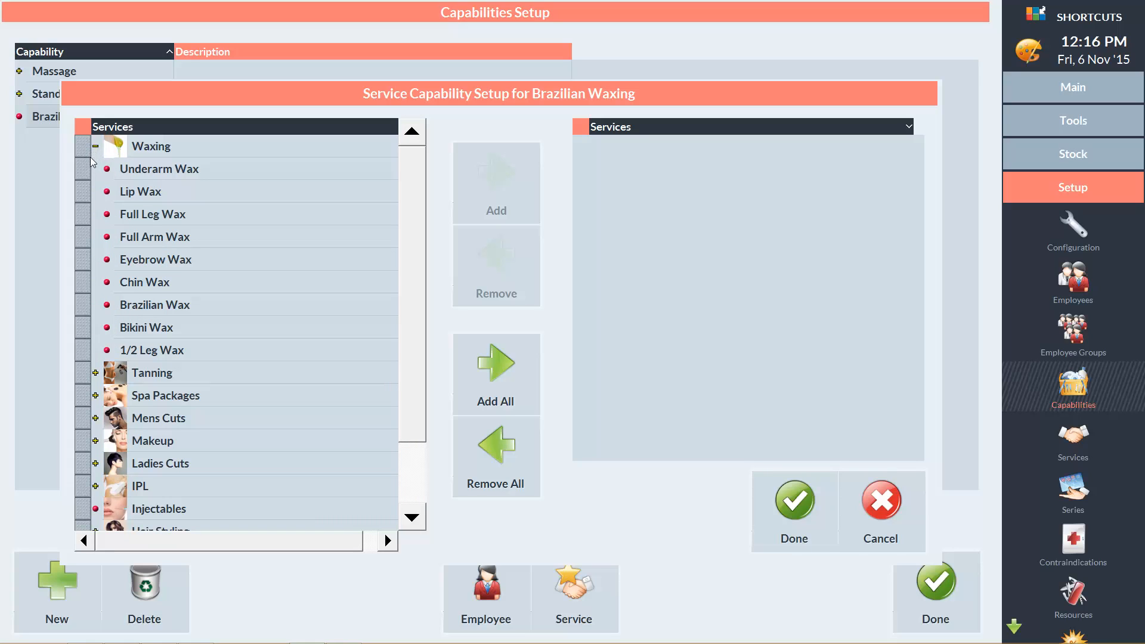
left_click(154, 304)
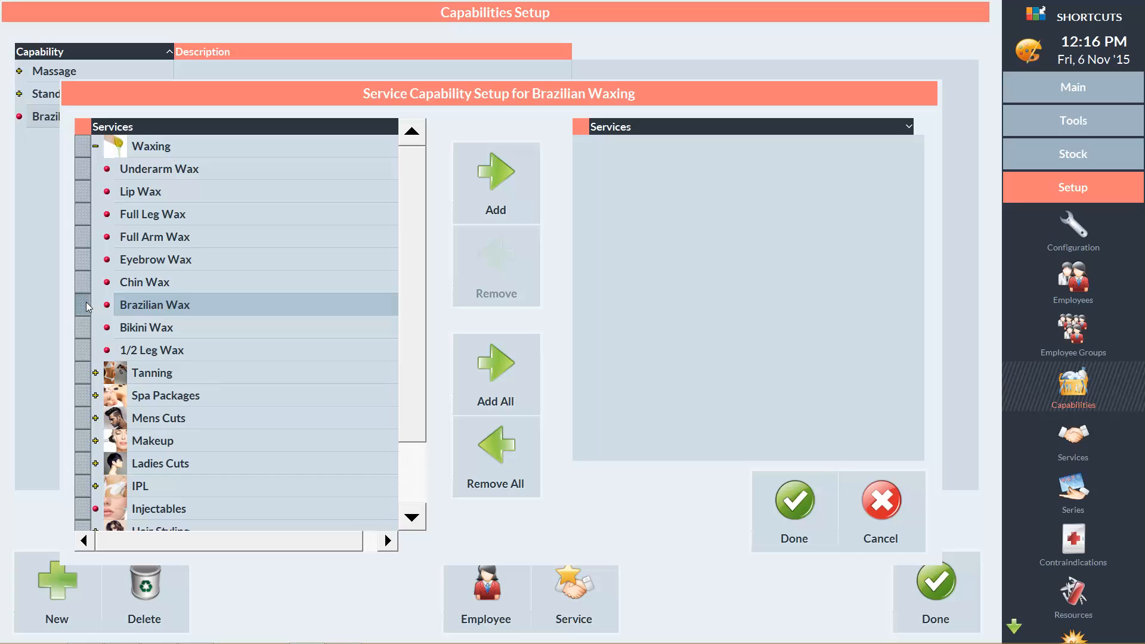
mouse_move(510, 192)
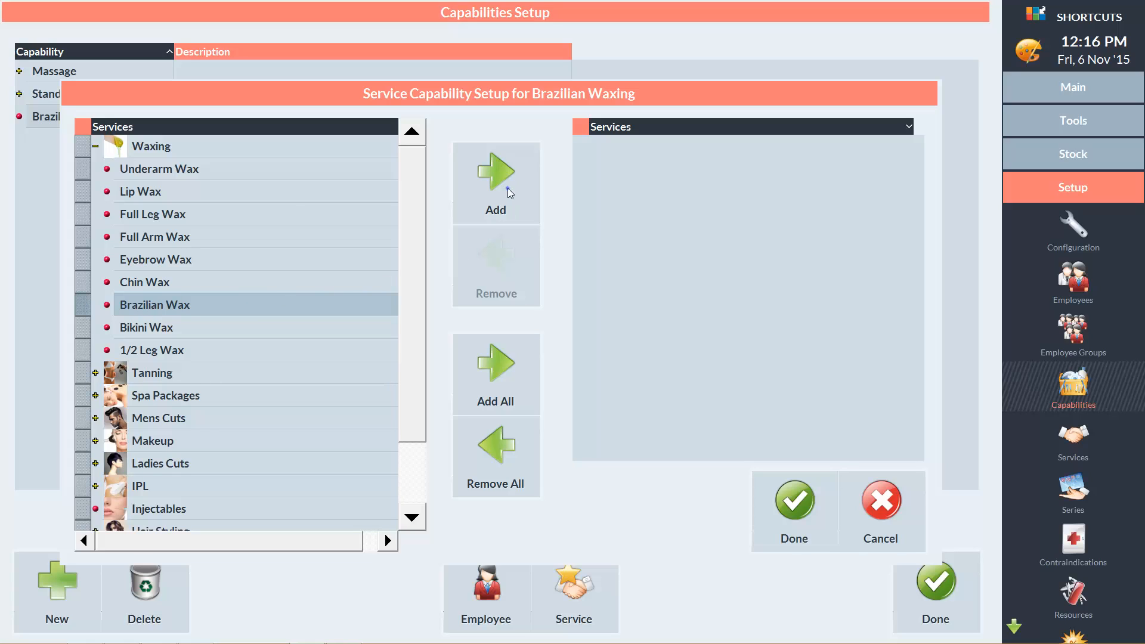
left_click(495, 180)
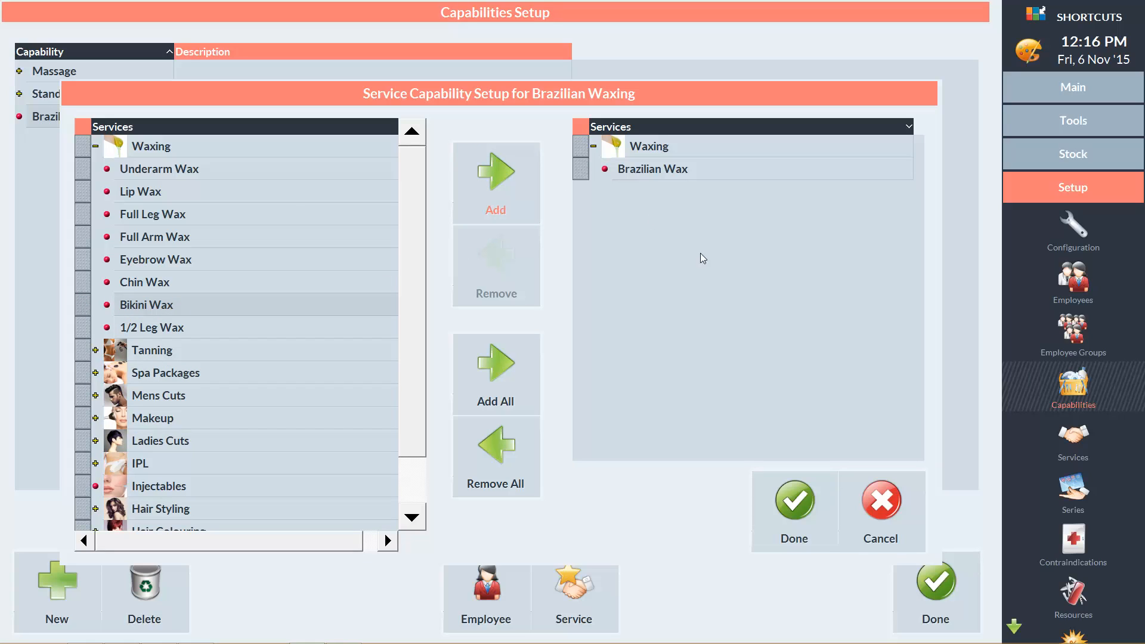
left_click(793, 511)
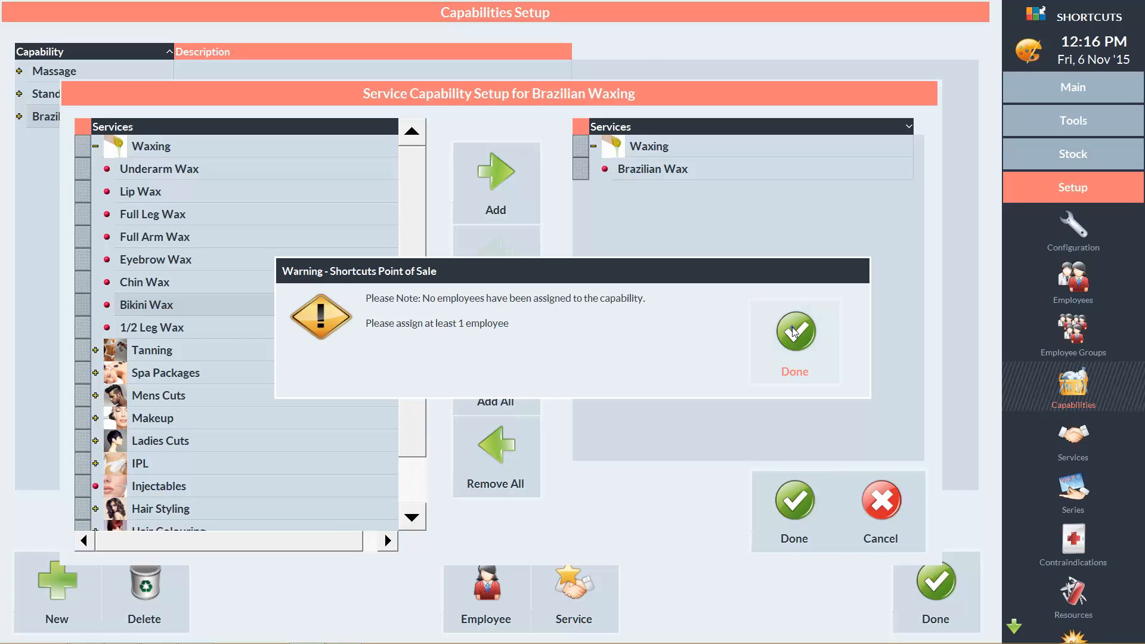
left_click(794, 333)
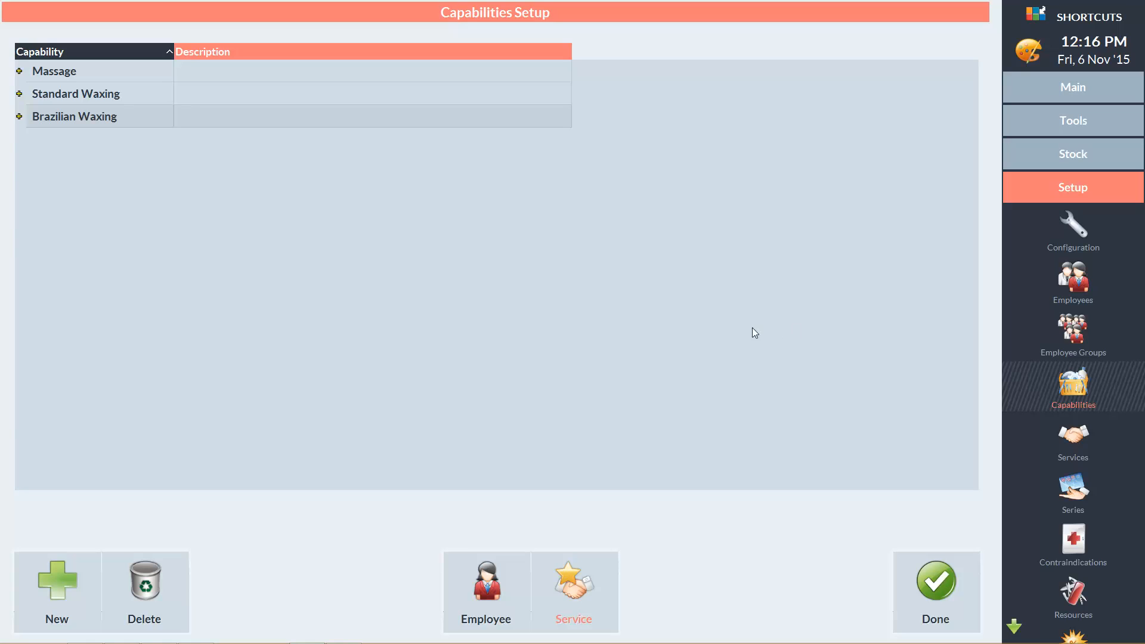
Assign Erin and Steph to Brazilian Waxing, save, and return to the appointment book.
left_click(485, 591)
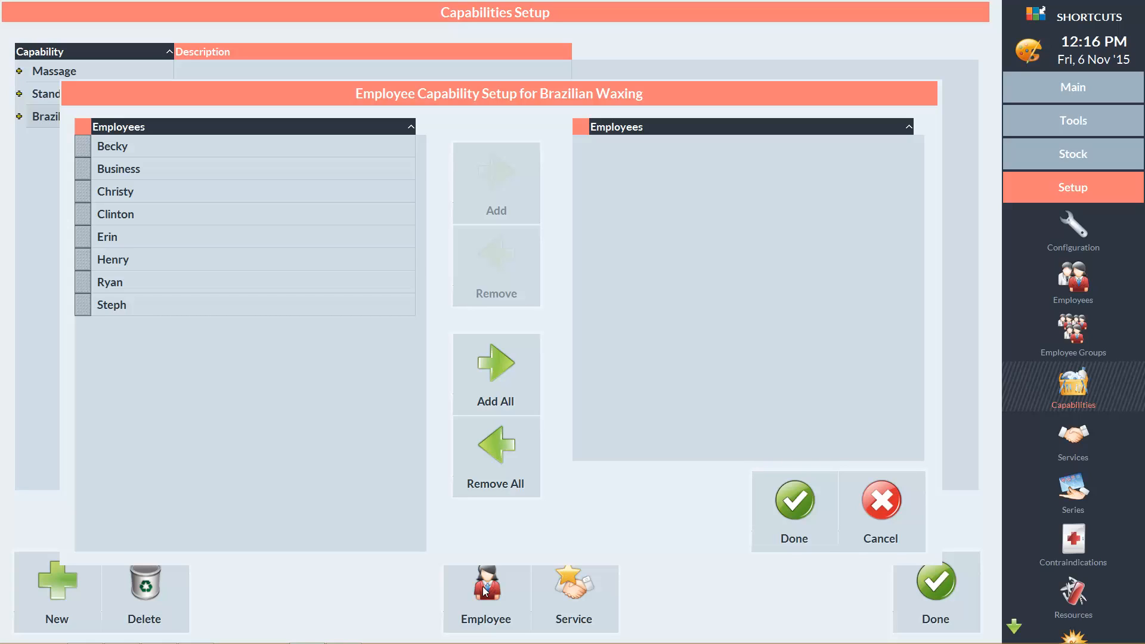
mouse_move(104, 379)
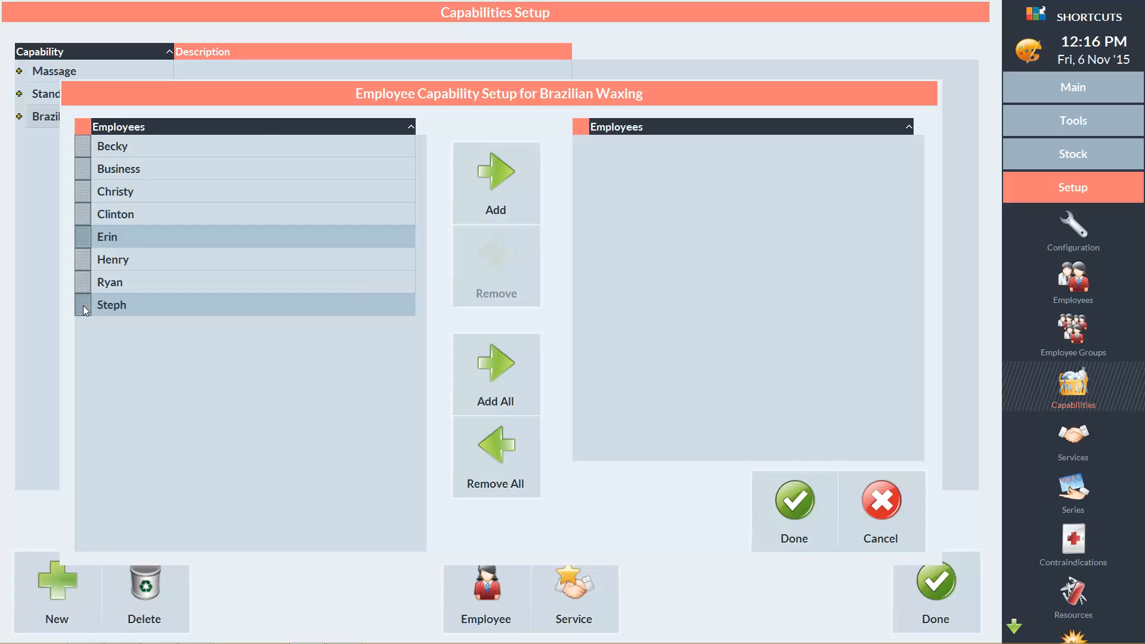
mouse_move(477, 249)
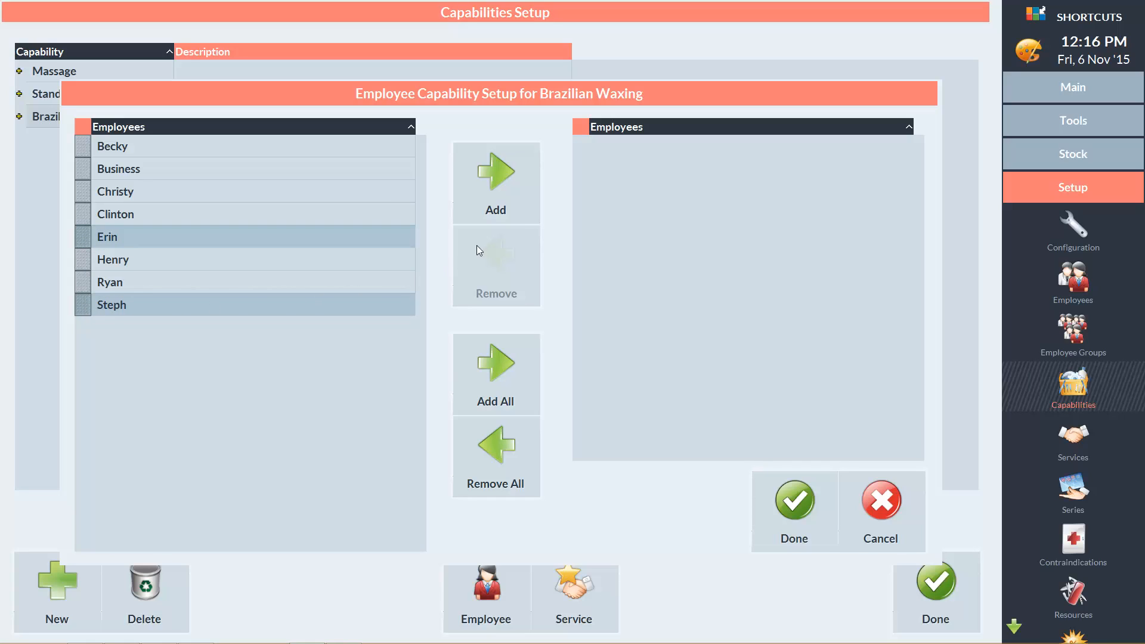
left_click(495, 179)
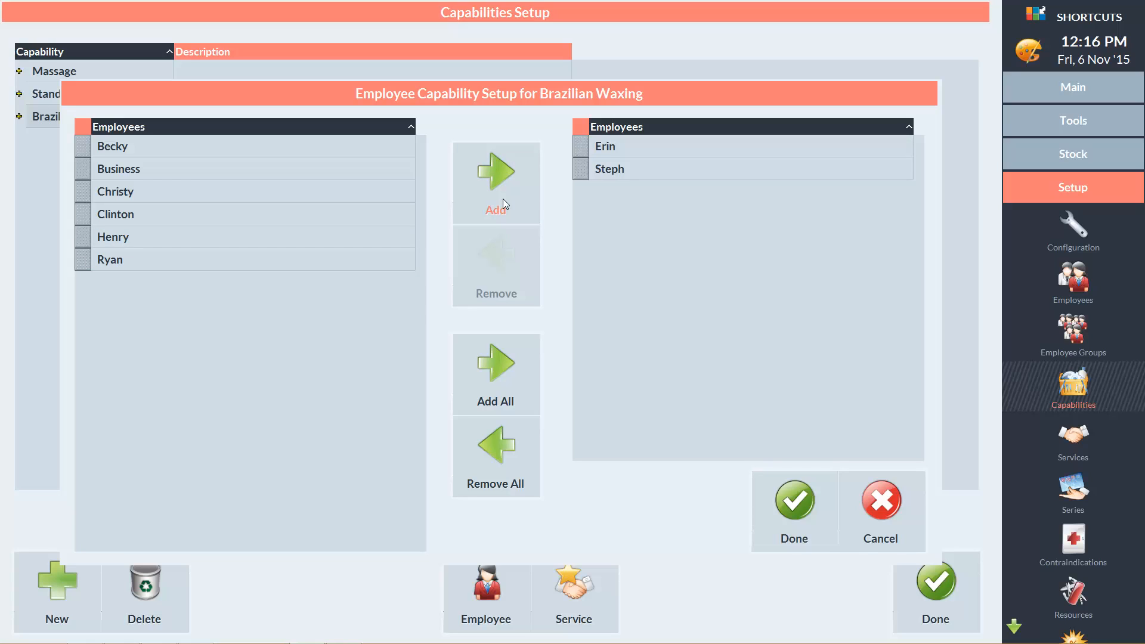
left_click(794, 512)
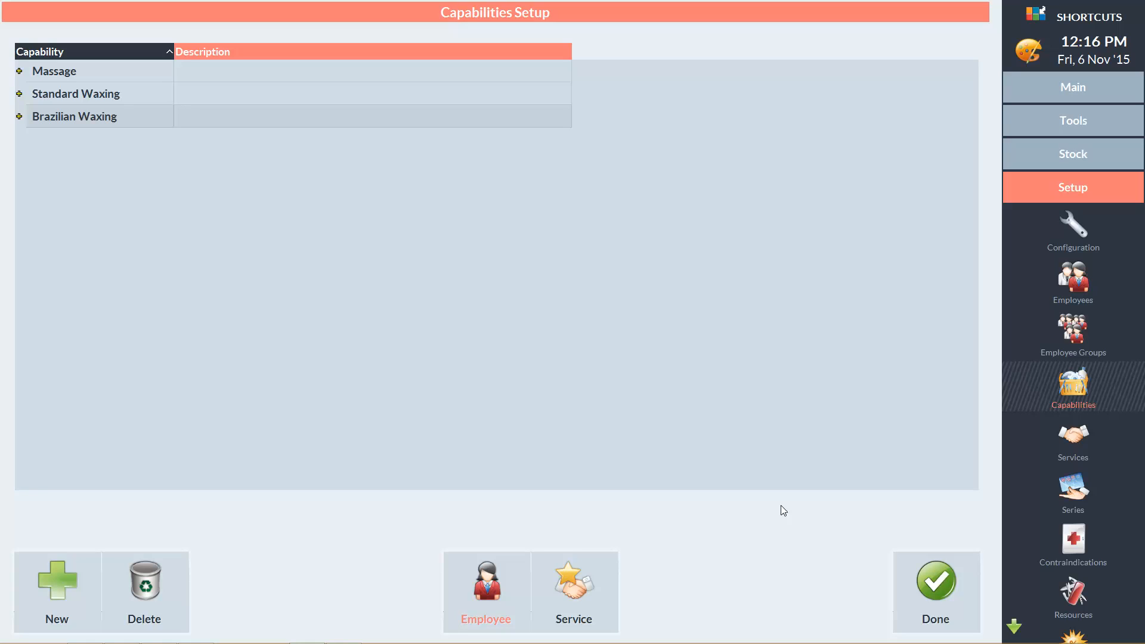
mouse_move(923, 550)
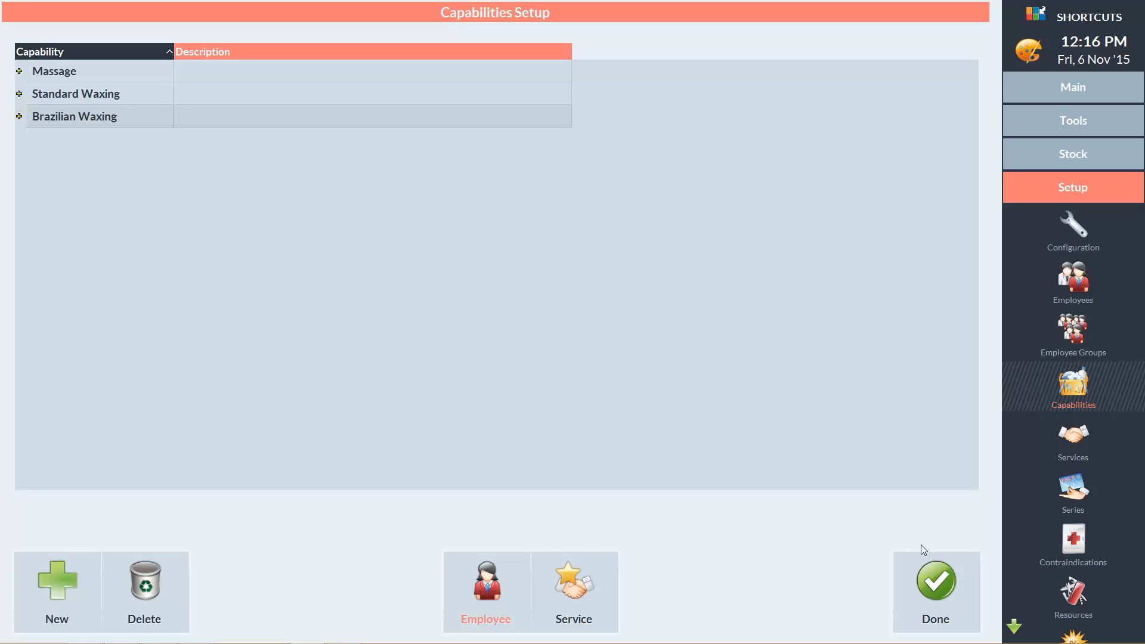
left_click(935, 581)
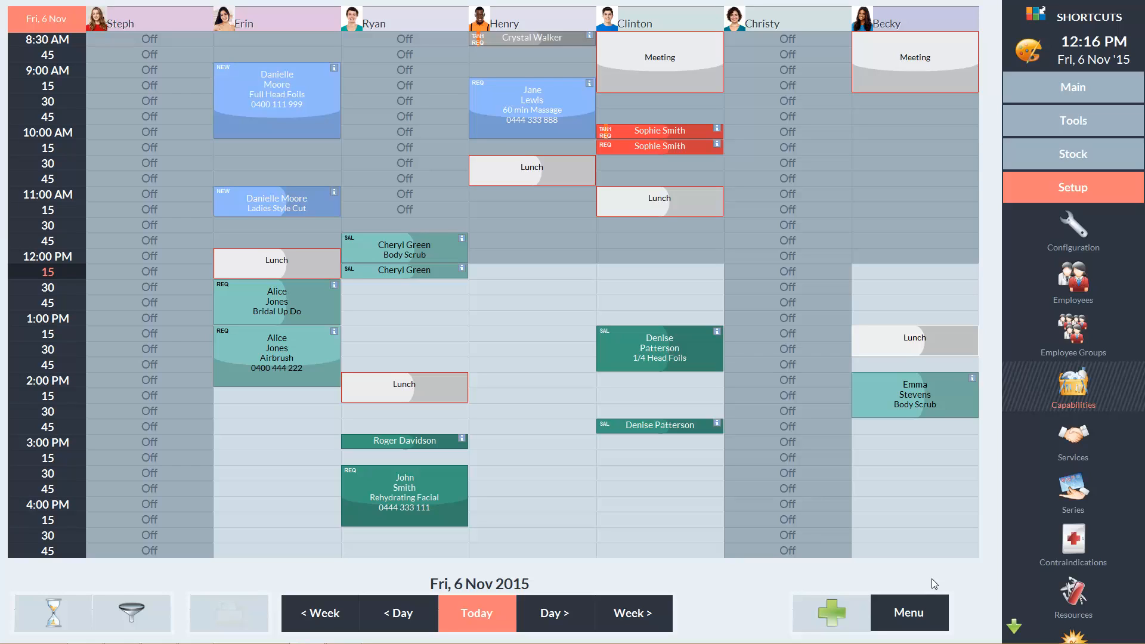
mouse_move(933, 565)
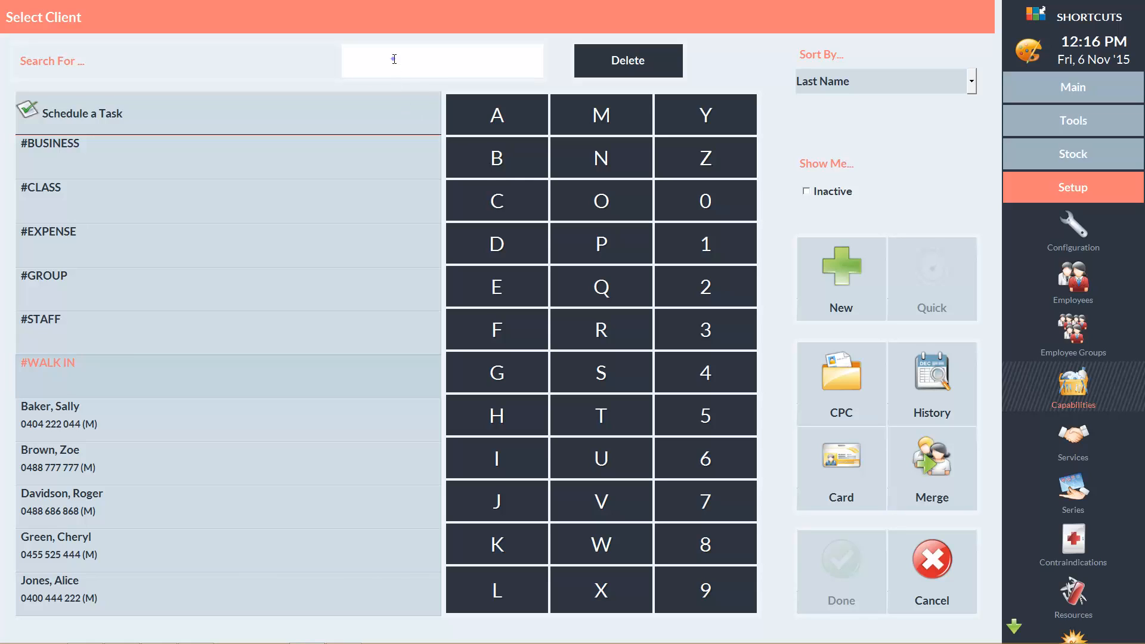
left_click(599, 115)
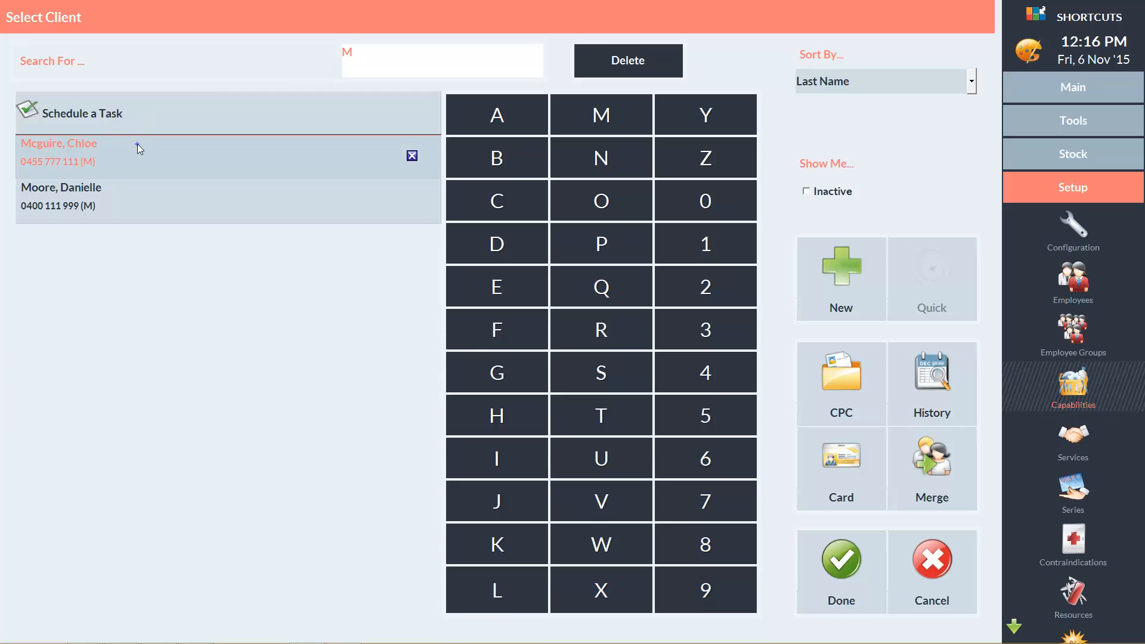
left_click(58, 143)
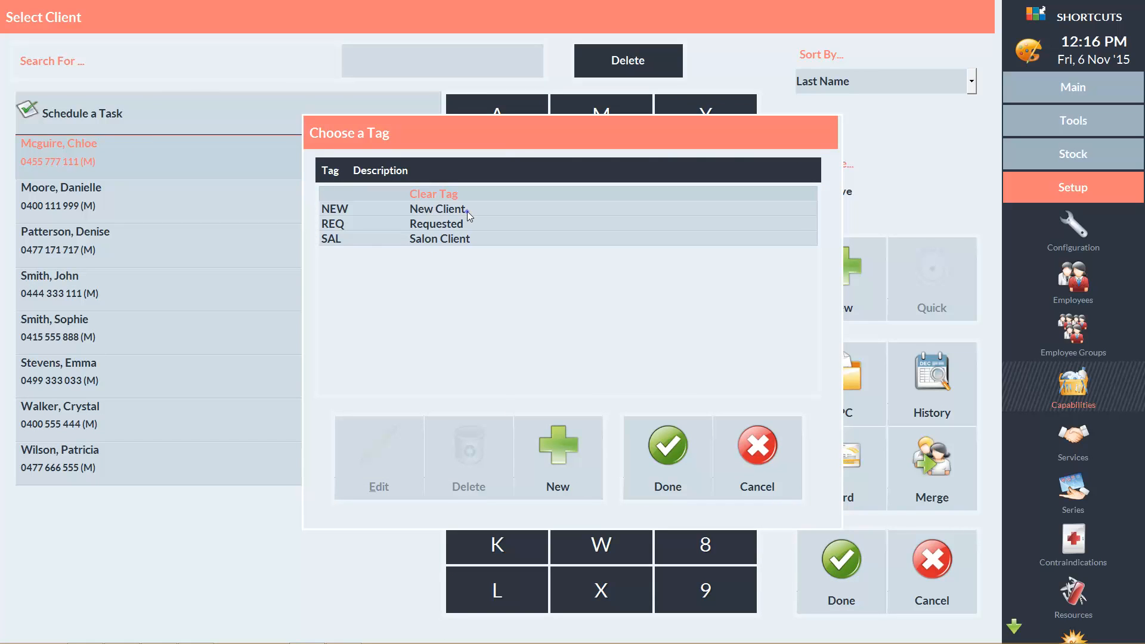
left_click(436, 208)
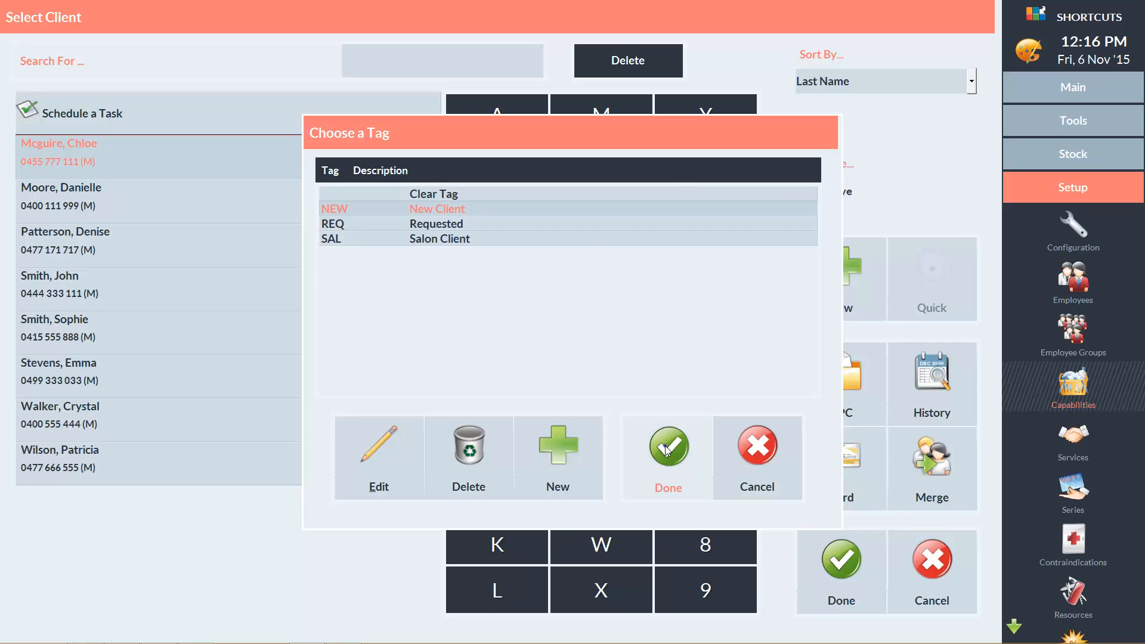
left_click(667, 446)
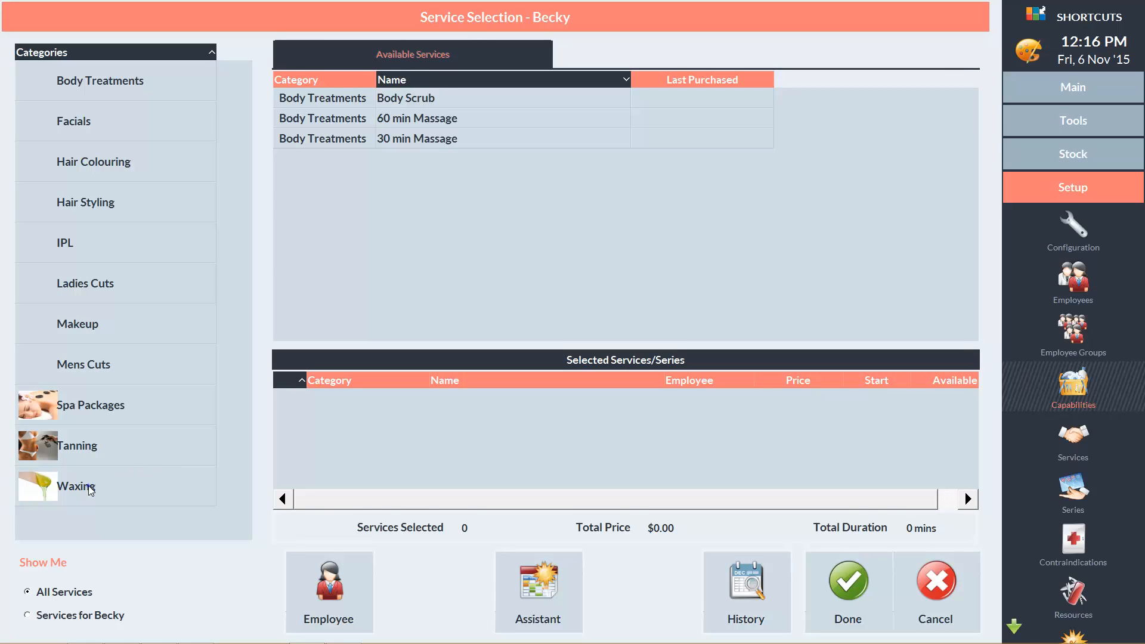
left_click(77, 486)
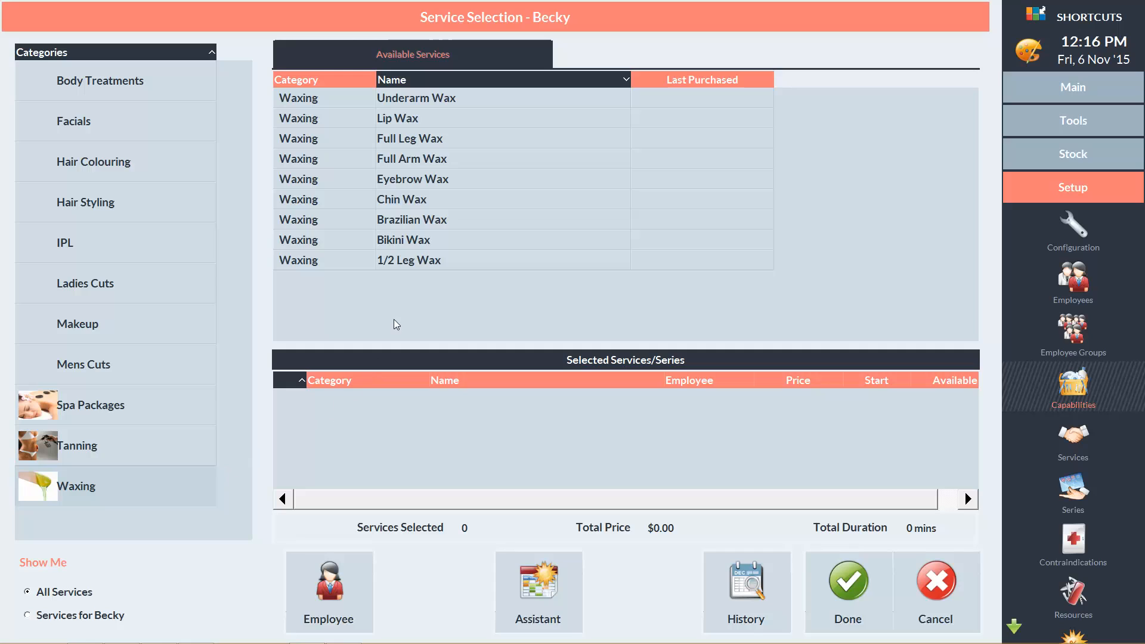
left_click(329, 590)
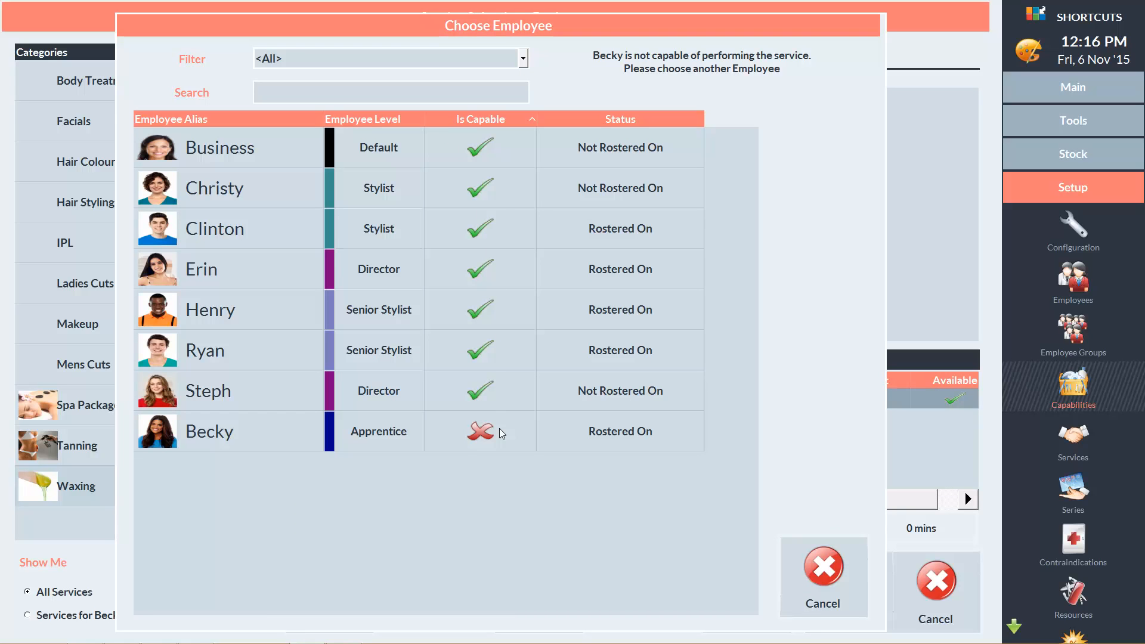
mouse_move(687, 372)
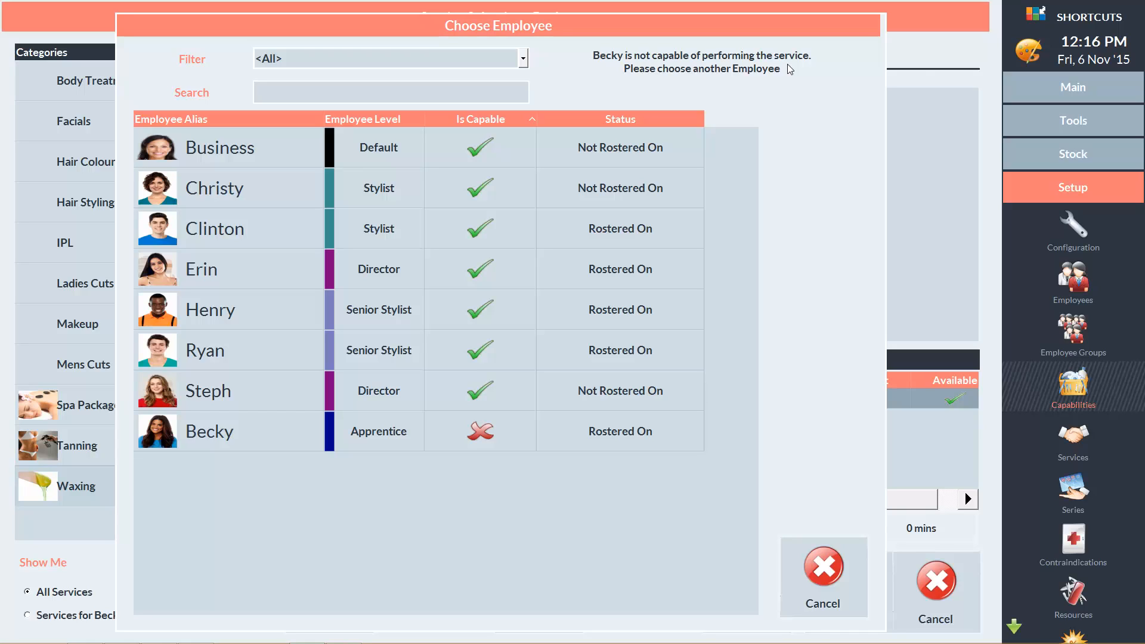
mouse_move(485, 311)
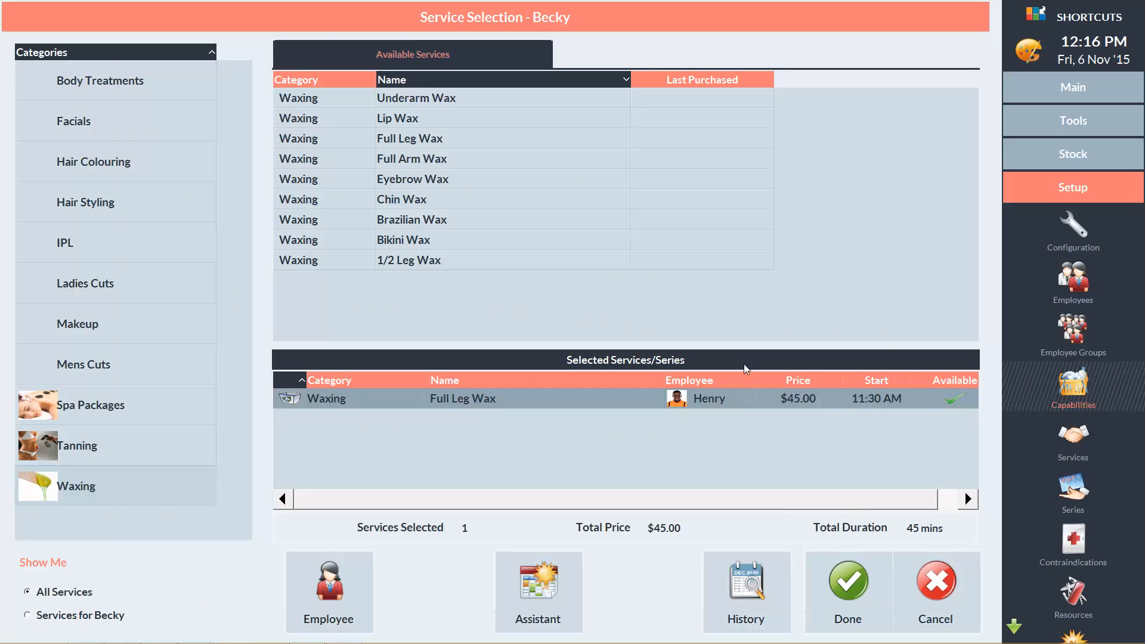
left_click(846, 583)
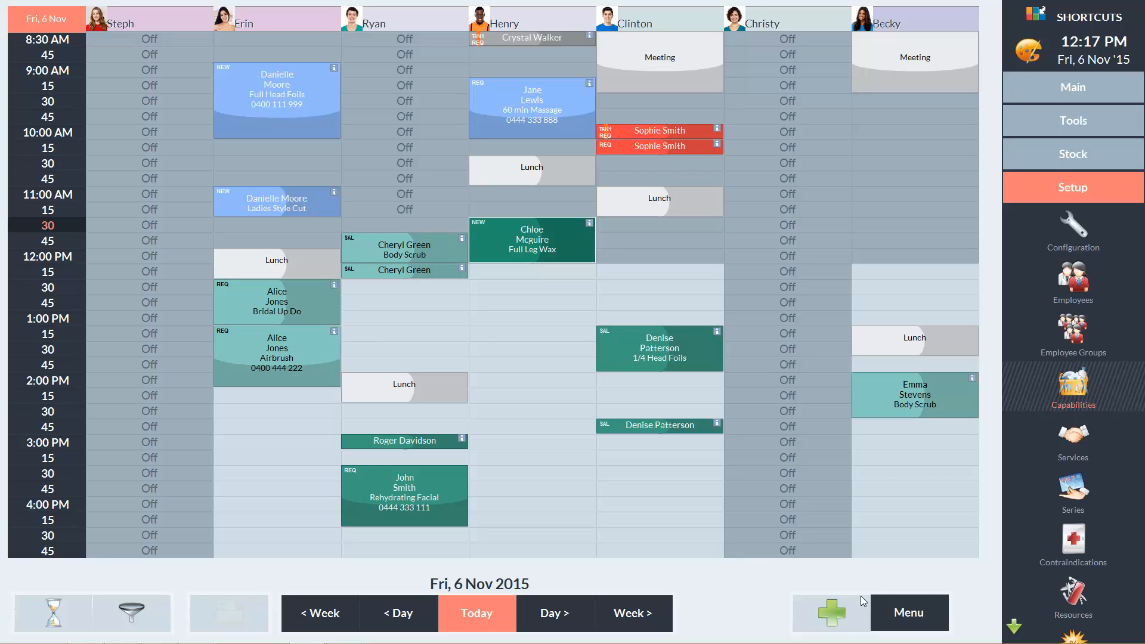
mouse_move(568, 388)
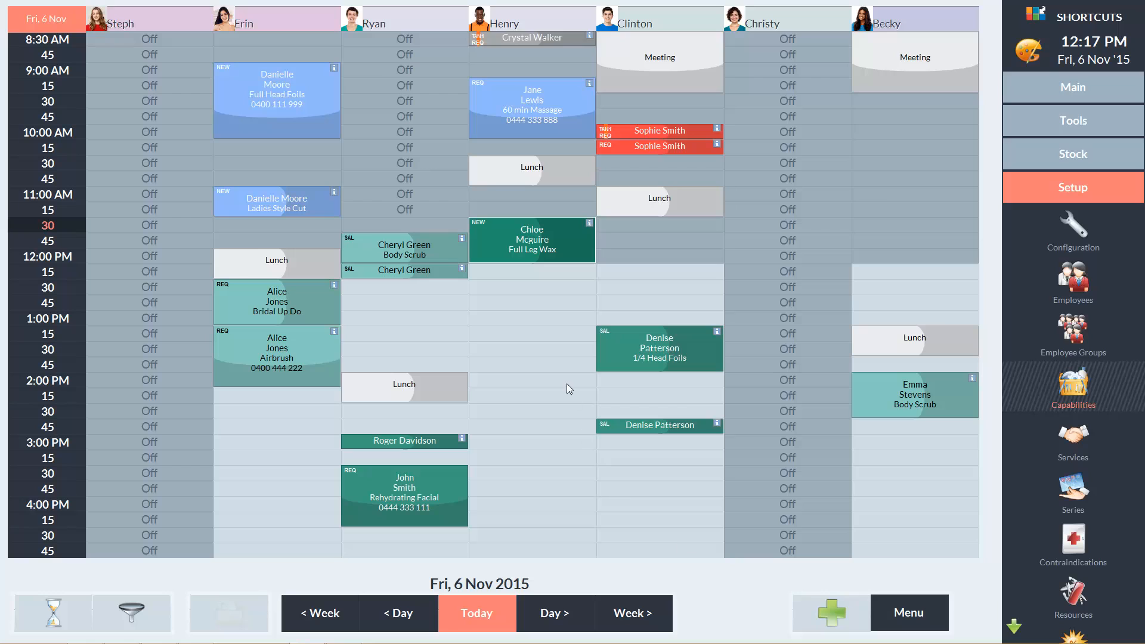